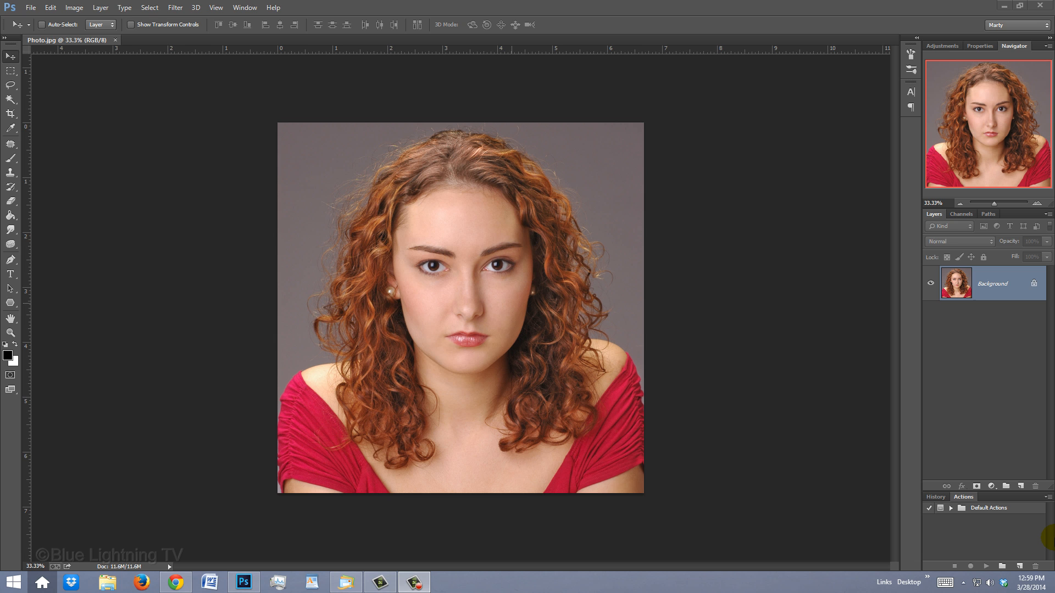
# Step: Choose the Crop tool to prepare an 870×870 px, 150 px/in square crop
pyautogui.click(11, 112)
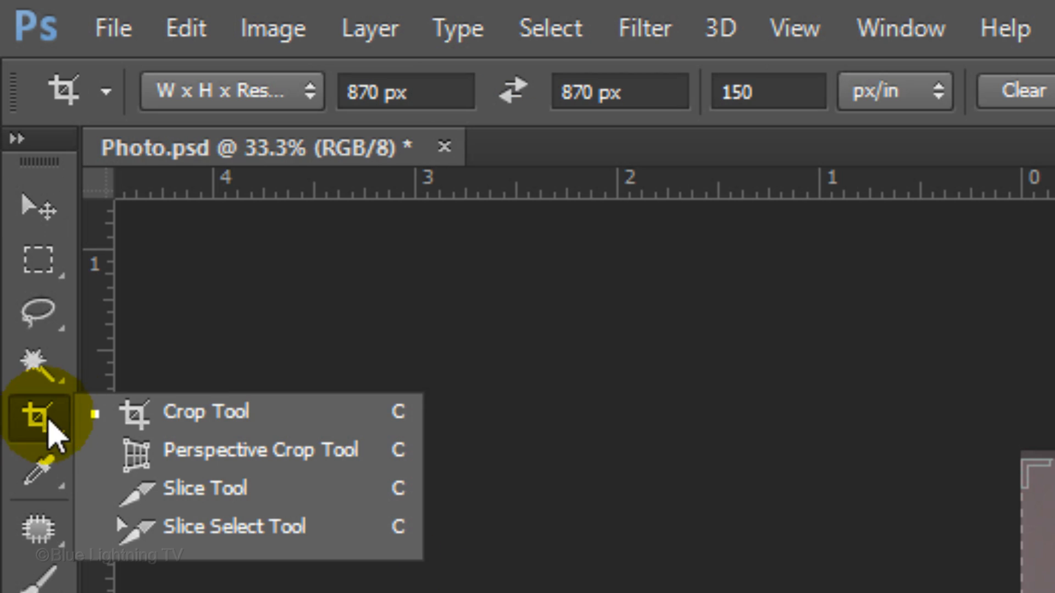
# Step: Crop the portrait to a square framing the face and curly hair and commit it
pyautogui.click(205, 411)
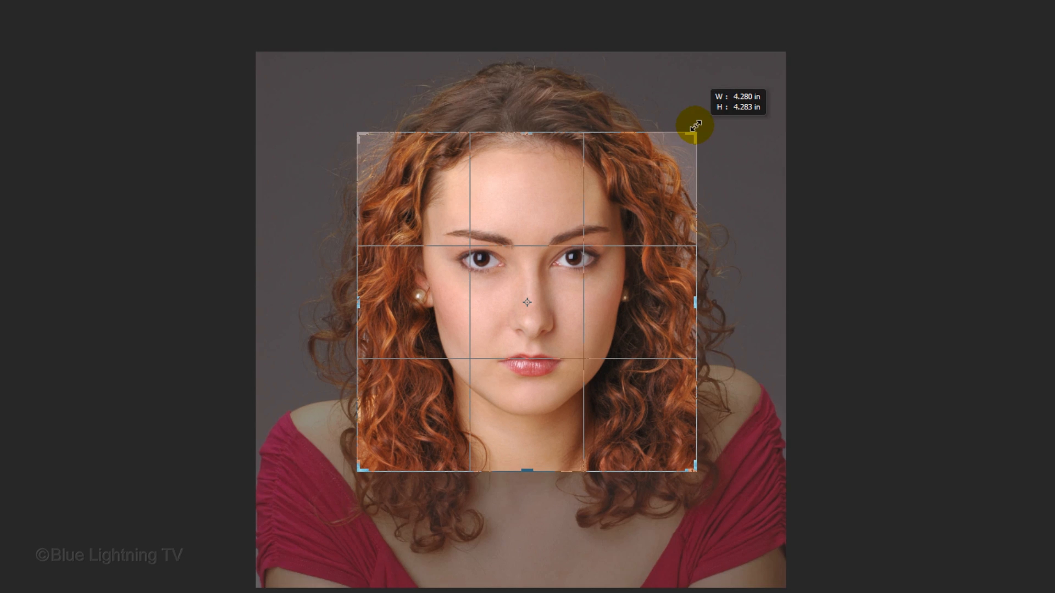
pyautogui.press('enter')
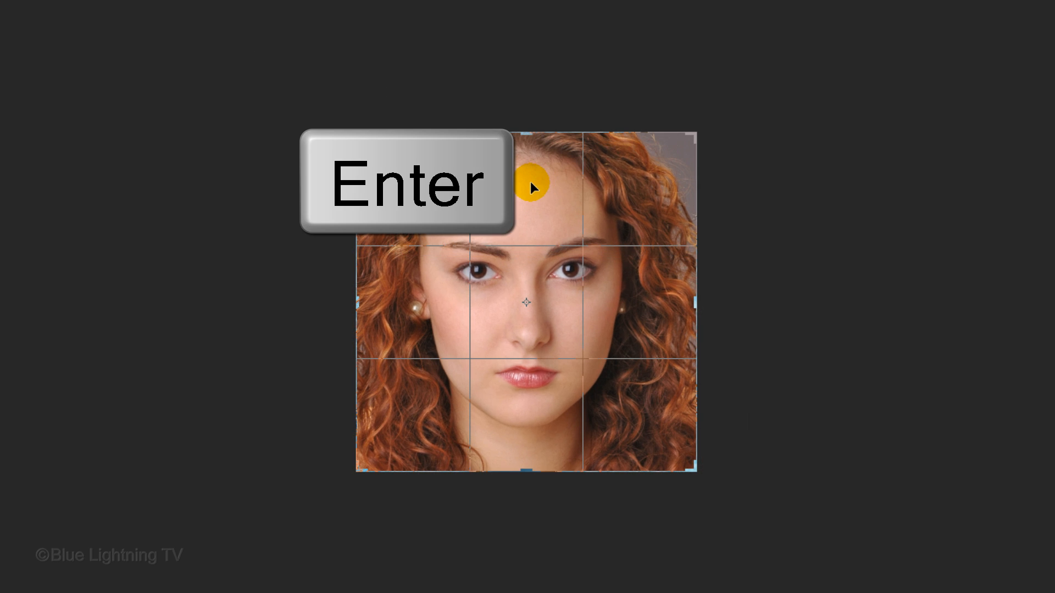
pyautogui.press('Enter')
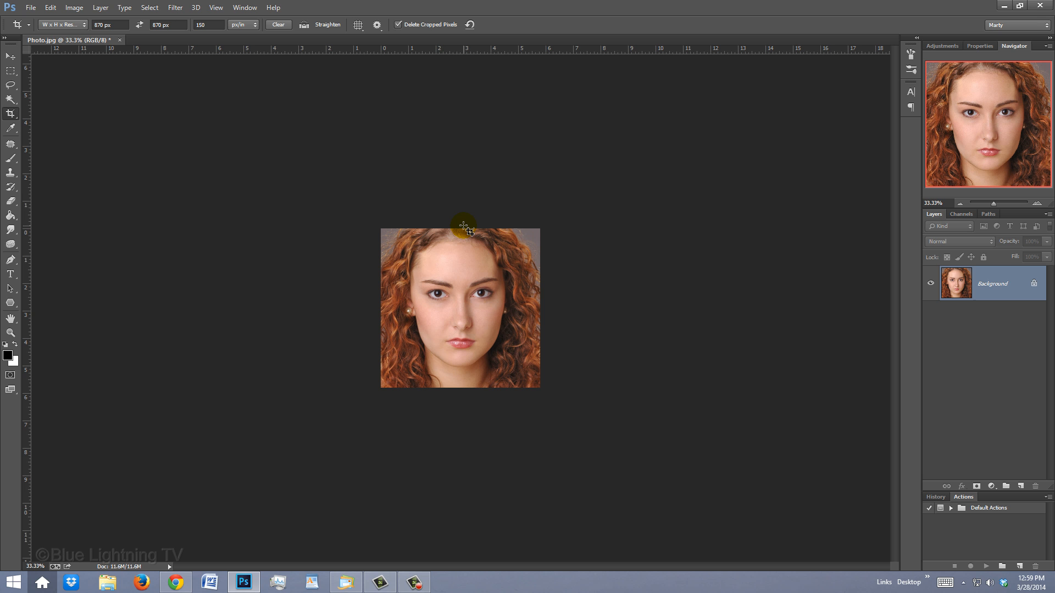
# Step: View at actual pixels, reset colours to black/white, and duplicate the photo layer twice
pyautogui.press('ctrl+1')
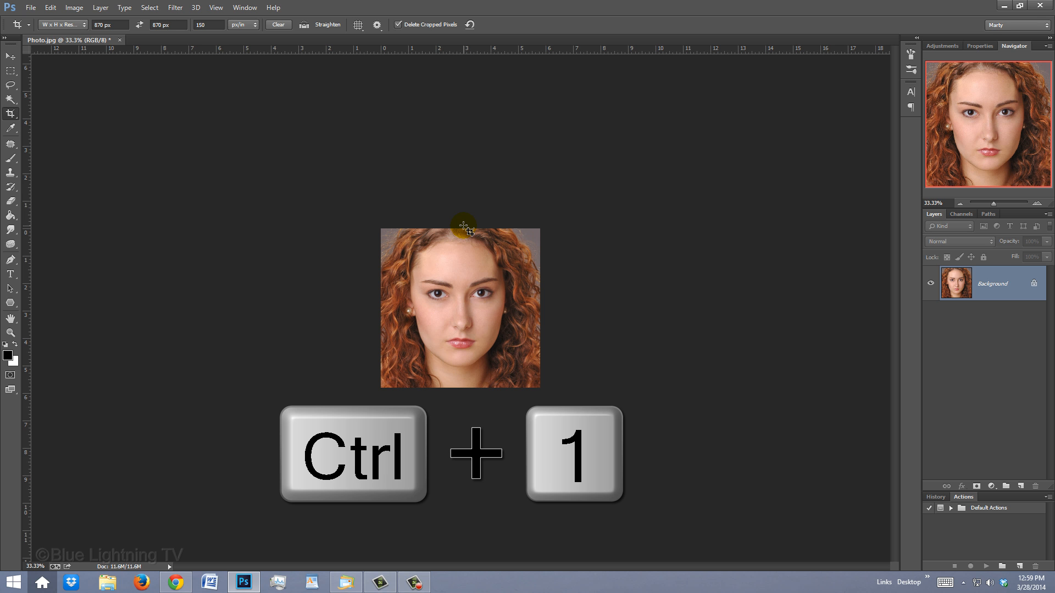
pyautogui.press('ctrl+1')
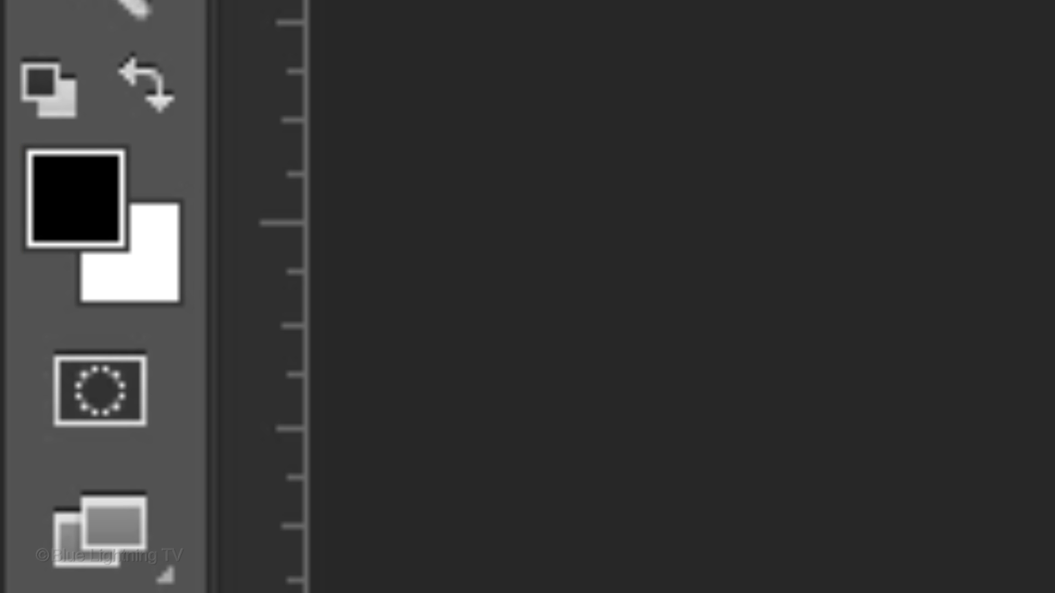
pyautogui.press('d')
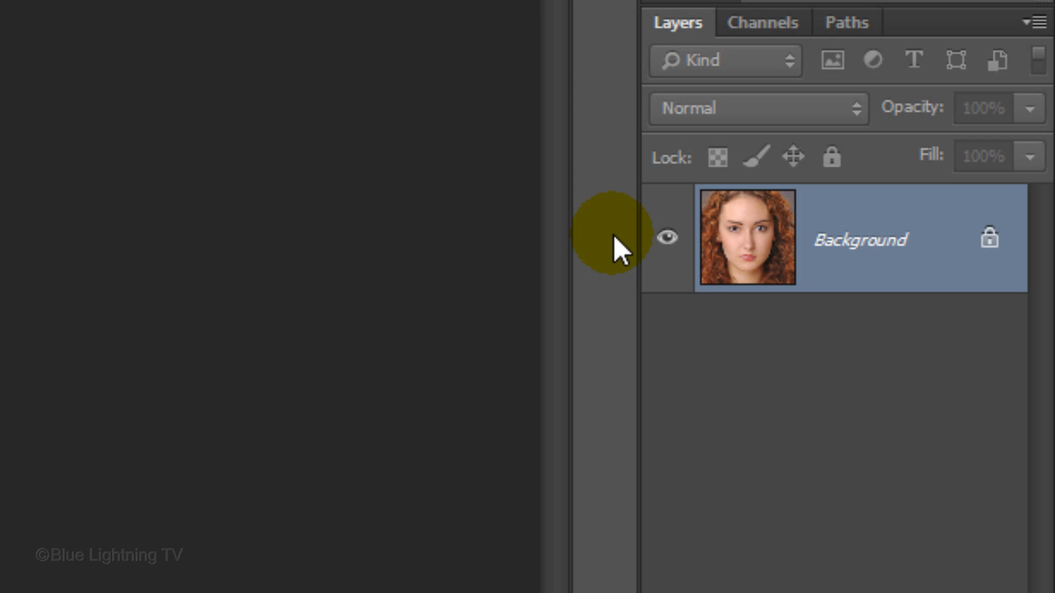
pyautogui.press('ctrl+j')
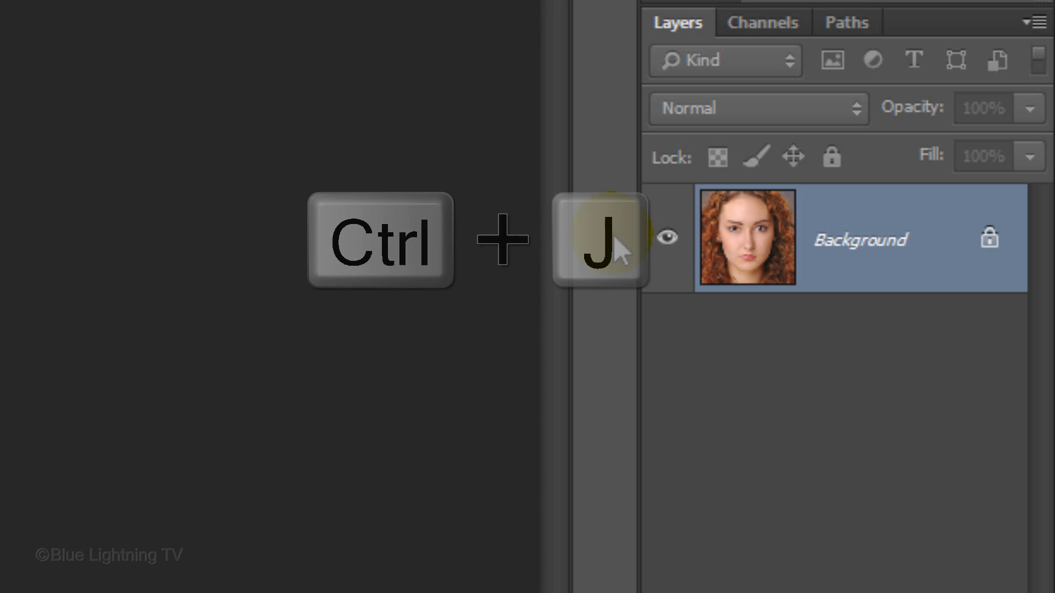
pyautogui.press('ctrl+j')
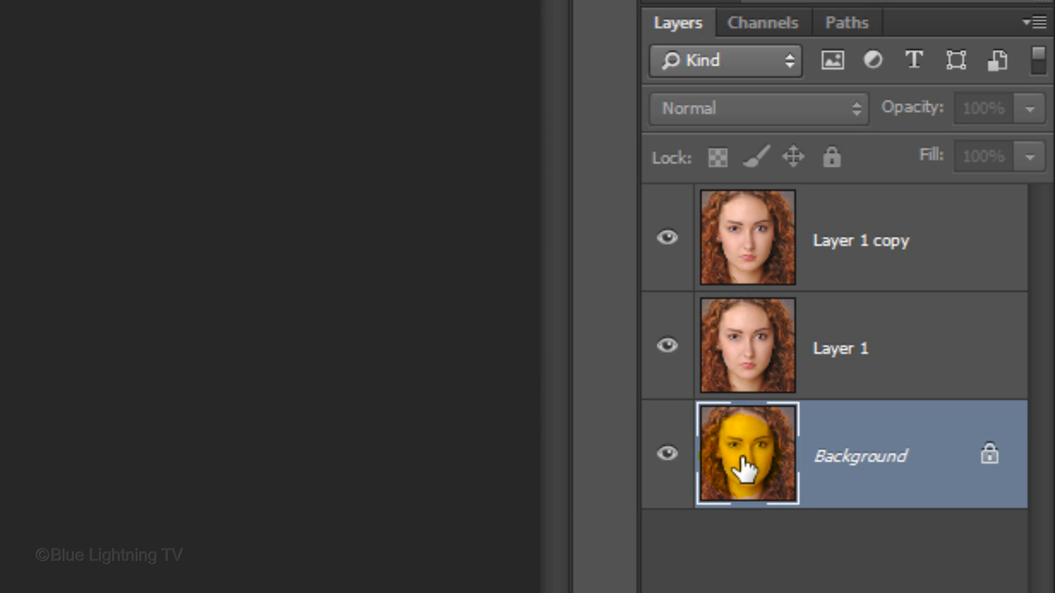
# Step: Fill the Background layer with black
pyautogui.press('alt+Delete')
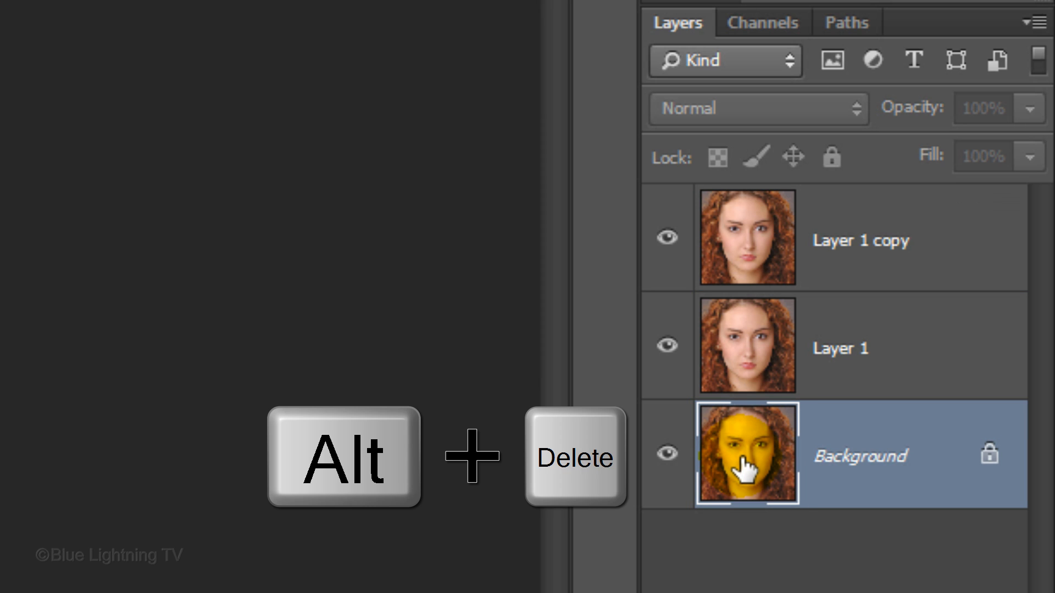
pyautogui.press('alt+Delete')
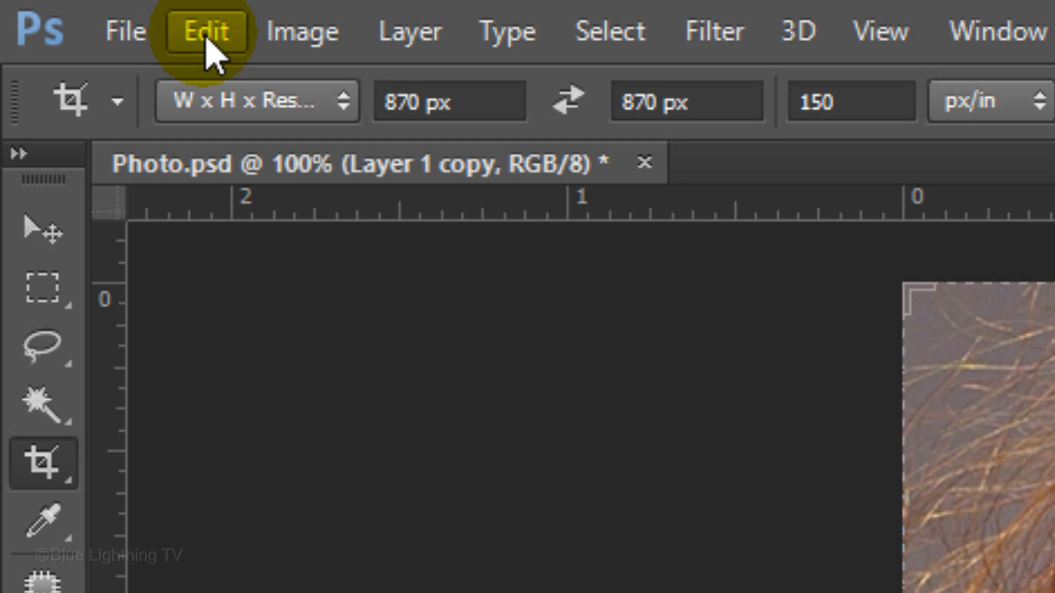
# Step: Set Guides, Grid & Slices preferences to yellow (fff000) gridlines every 217 pixels with 6 subdivisions
pyautogui.click(205, 30)
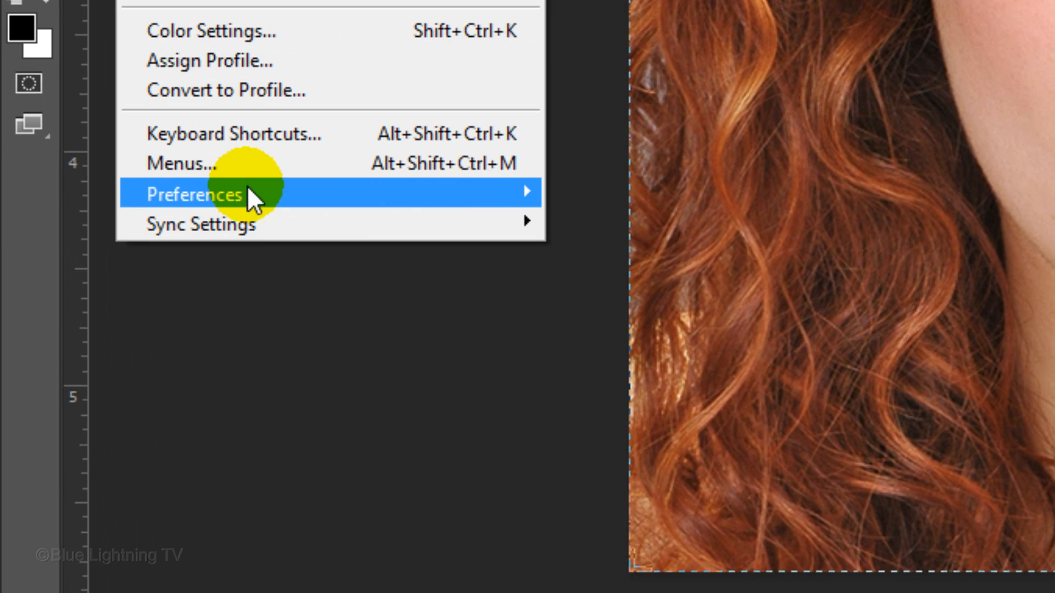
pyautogui.moveTo(195, 195)
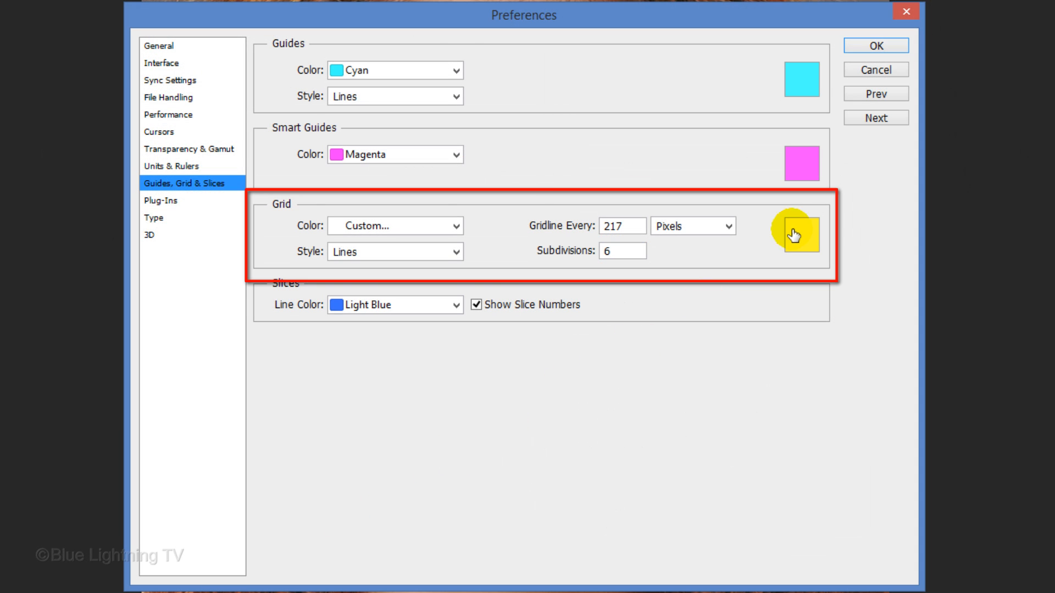
pyautogui.click(801, 234)
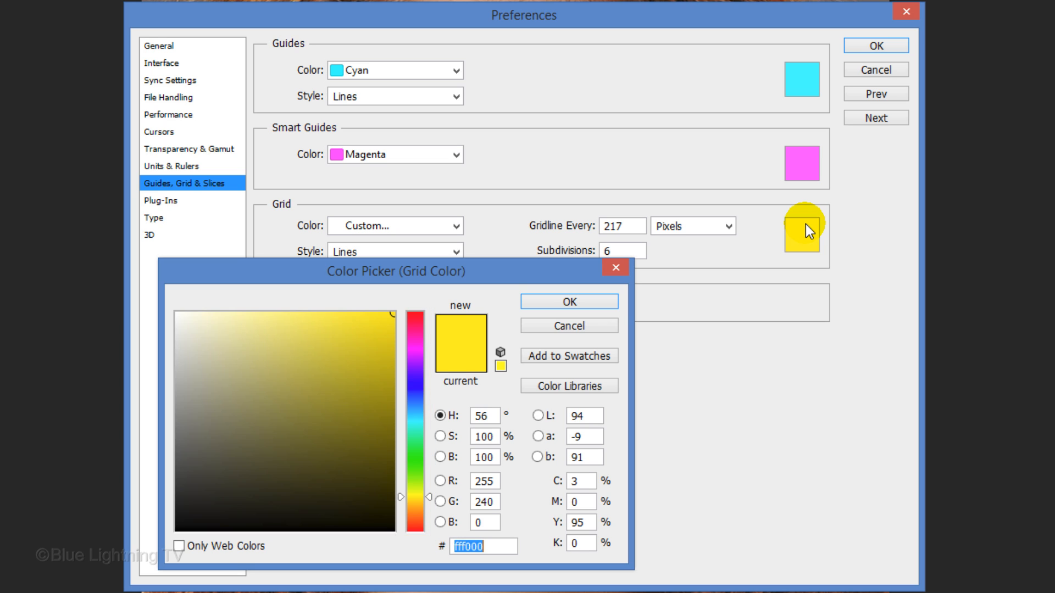
pyautogui.press('Enter')
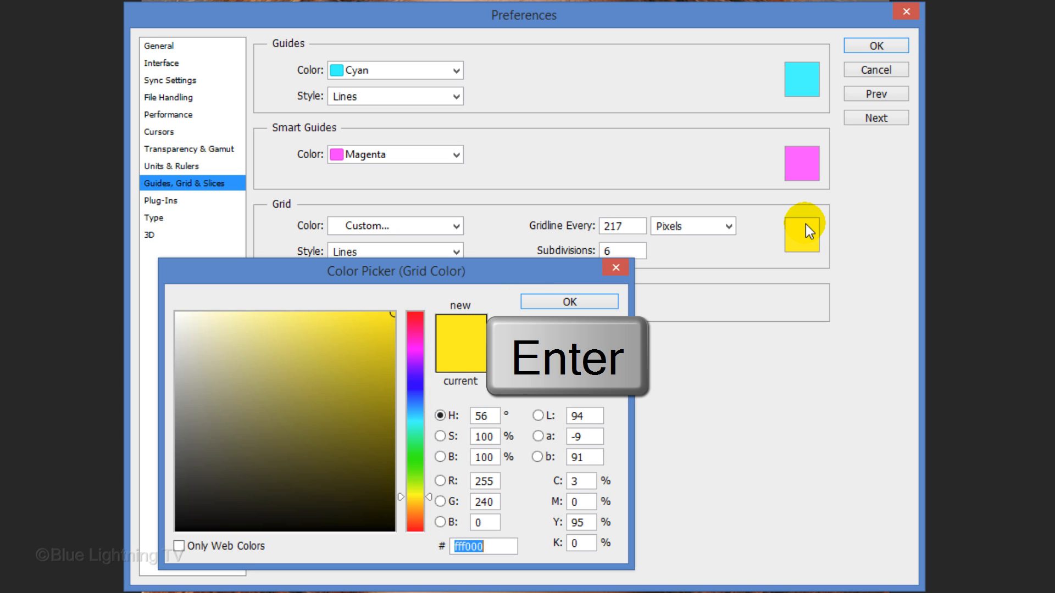
pyautogui.click(568, 301)
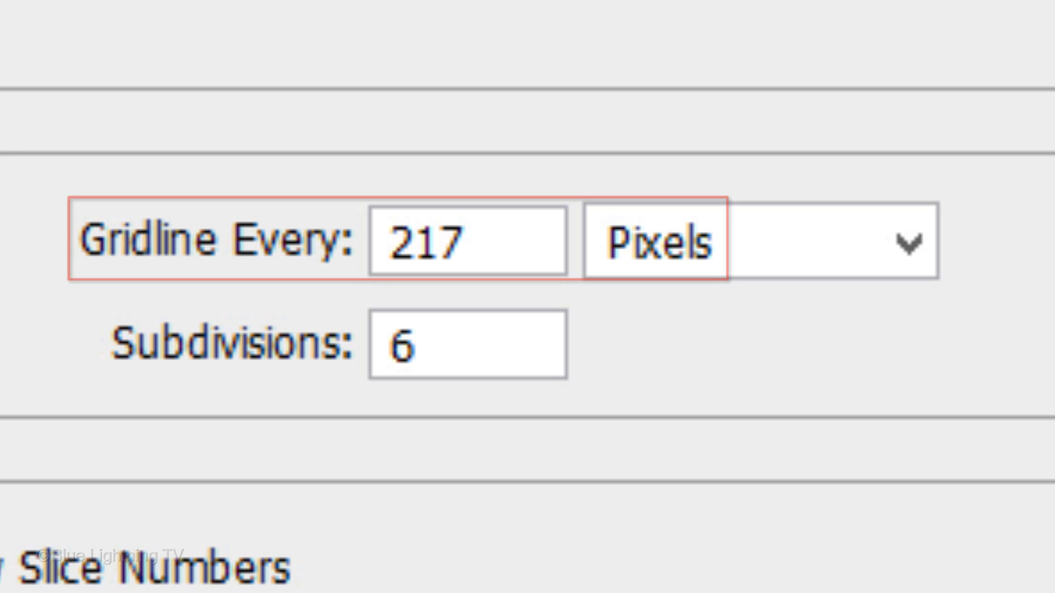
pyautogui.click(471, 342)
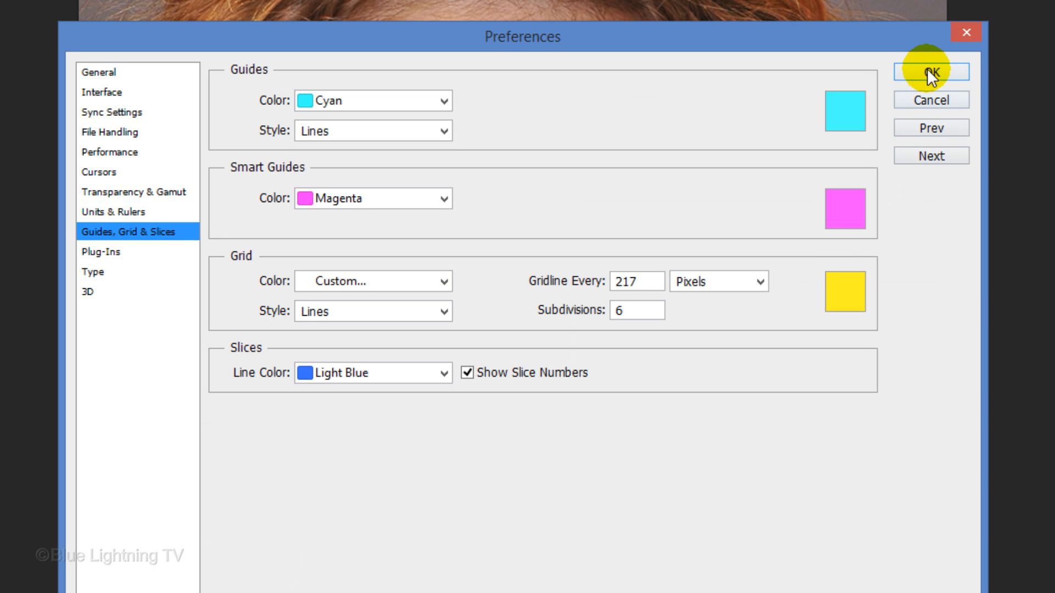
pyautogui.press('Enter')
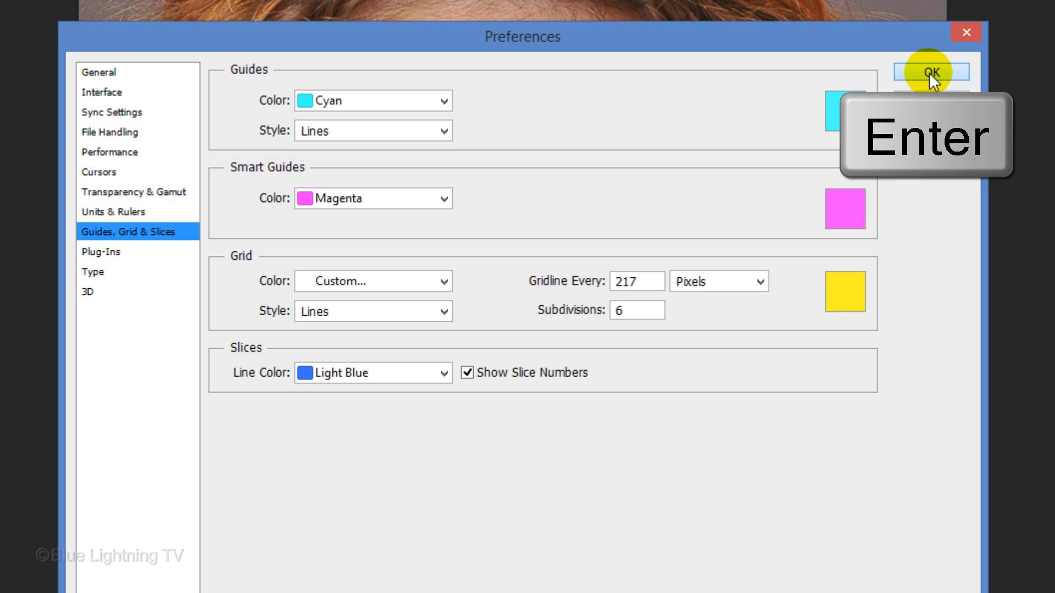
pyautogui.click(931, 73)
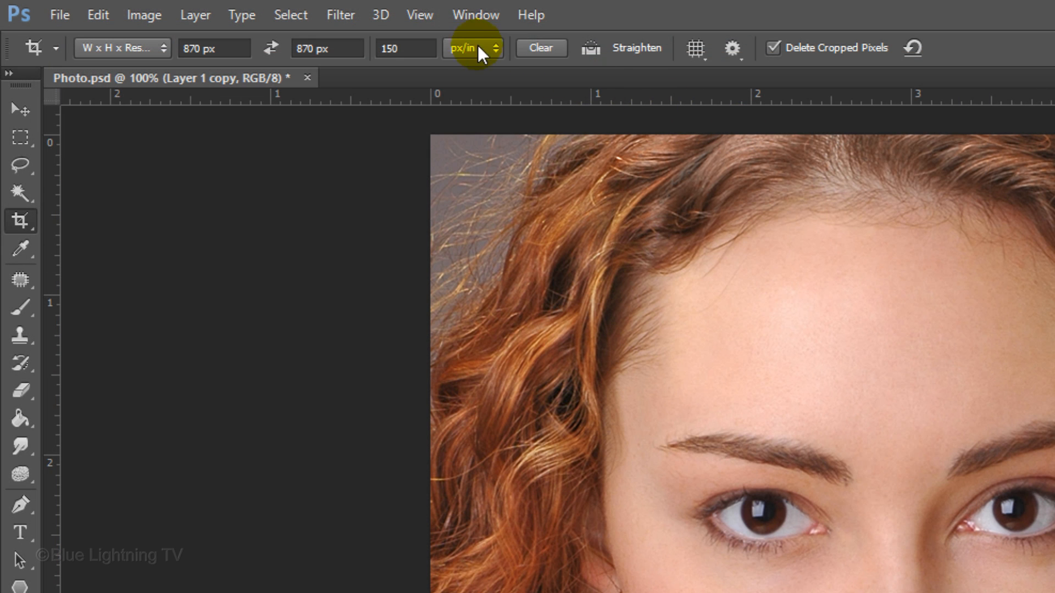
# Step: Show the yellow grid over the portrait via View > Show > Grid
pyautogui.click(418, 15)
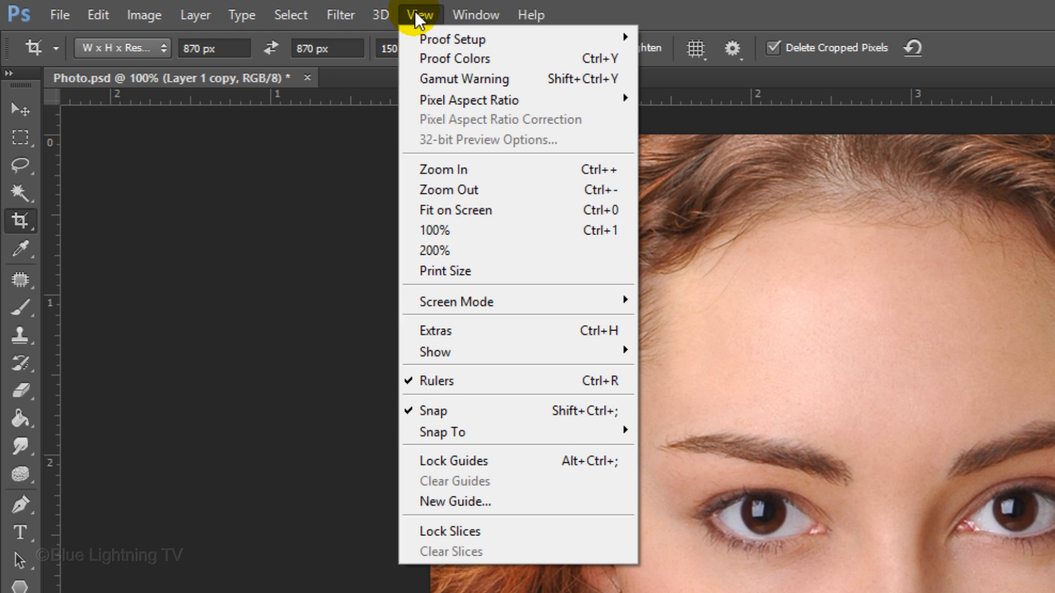
pyautogui.moveTo(435, 352)
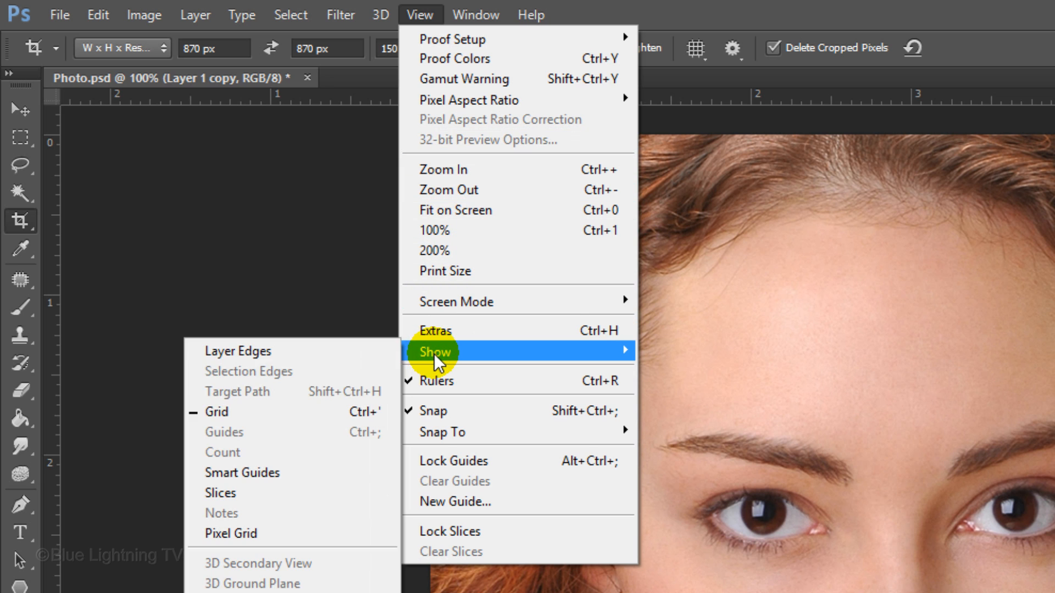
pyautogui.click(216, 412)
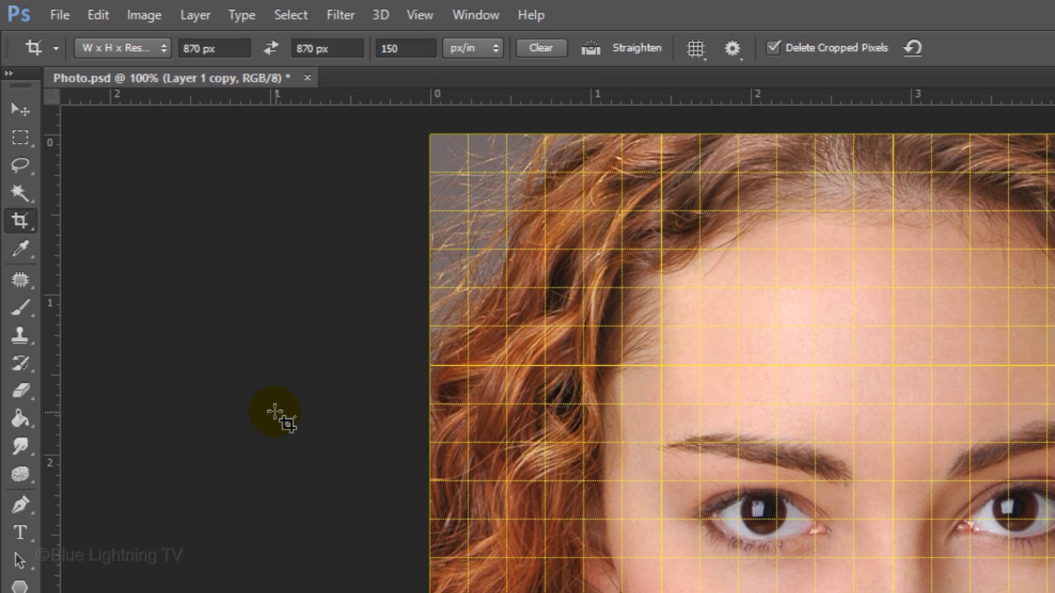
pyautogui.click(21, 137)
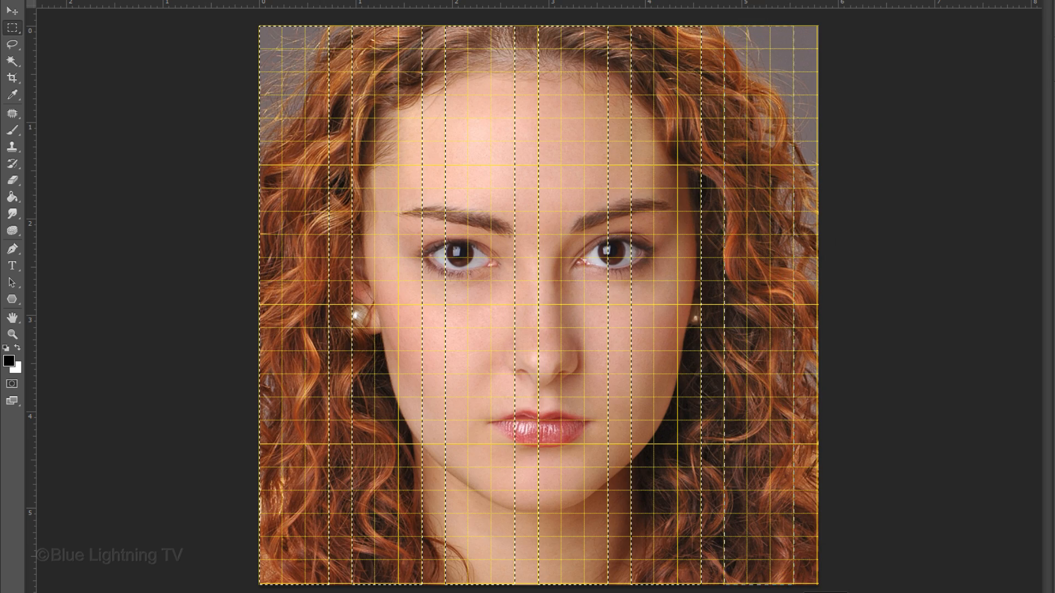
# Step: Mask Layer 1 copy with the alternating vertical grid-column selection
pyautogui.click(897, 560)
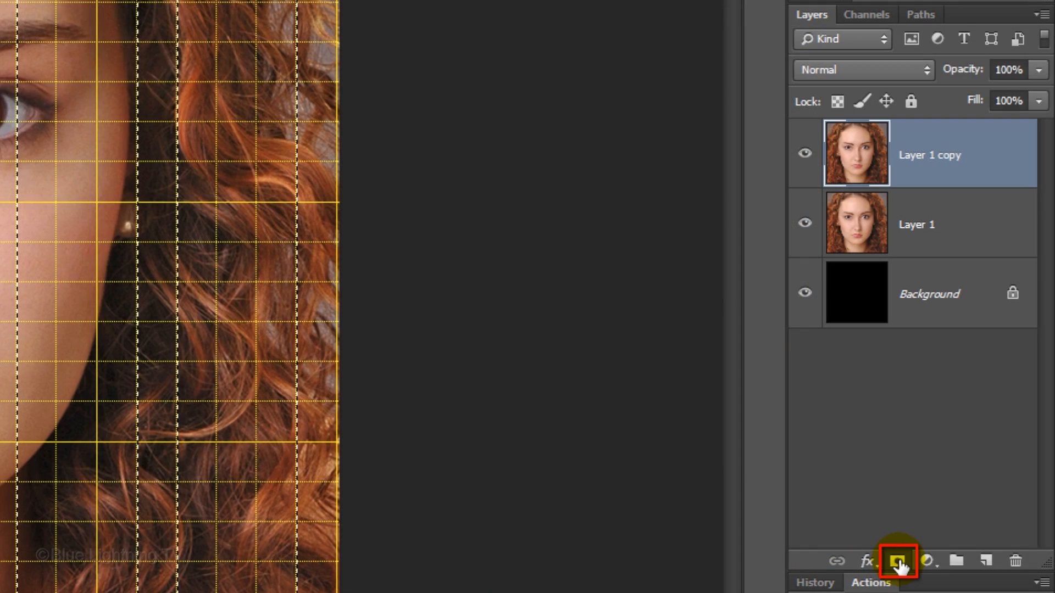
pyautogui.click(896, 560)
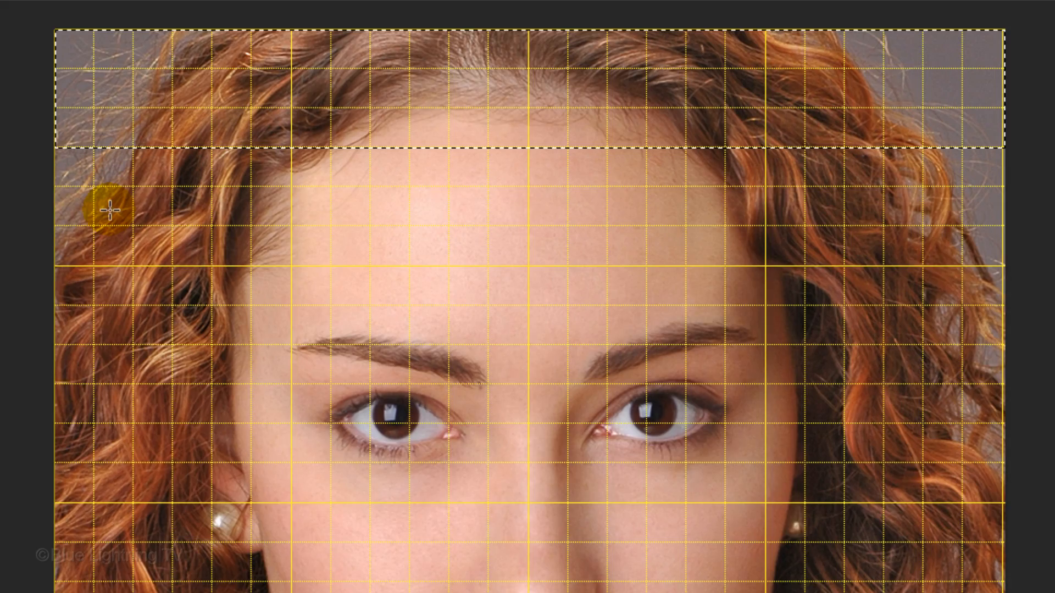
# Step: Add another horizontal strip to the selection and make Layer 1 active for masking
pyautogui.moveTo(105, 206); pyautogui.dragTo(1019, 304)
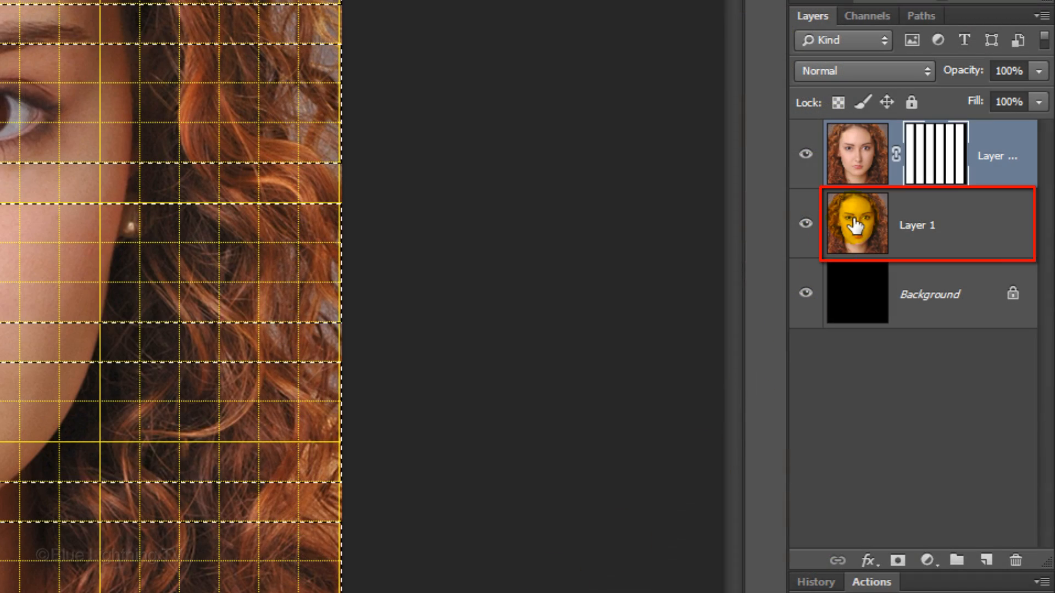
pyautogui.click(897, 559)
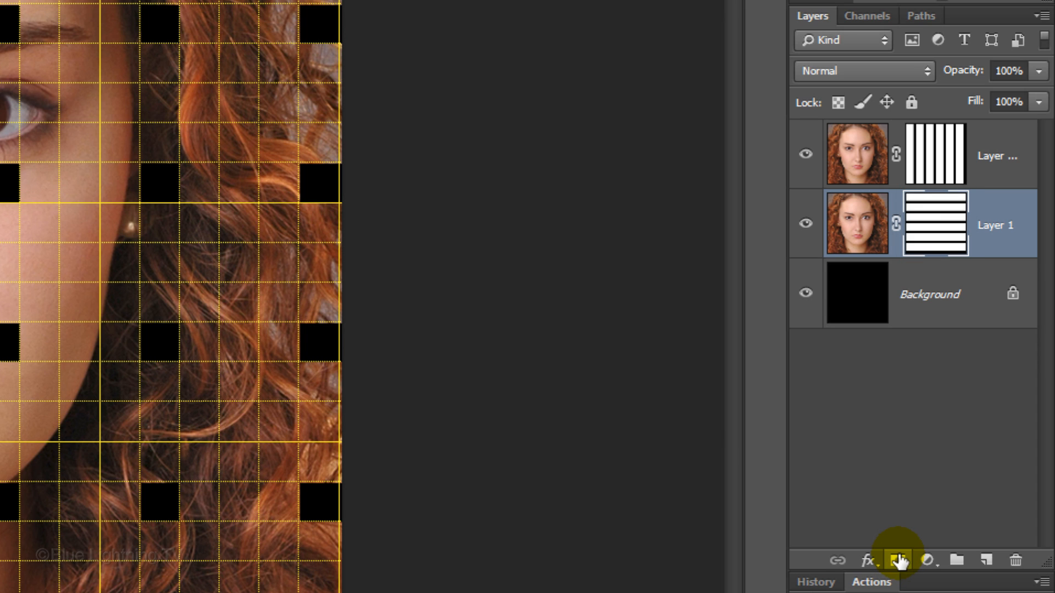
# Step: Hide the grid and load Layer 1's horizontal-strip mask as a selection
pyautogui.press('ctrl+h')
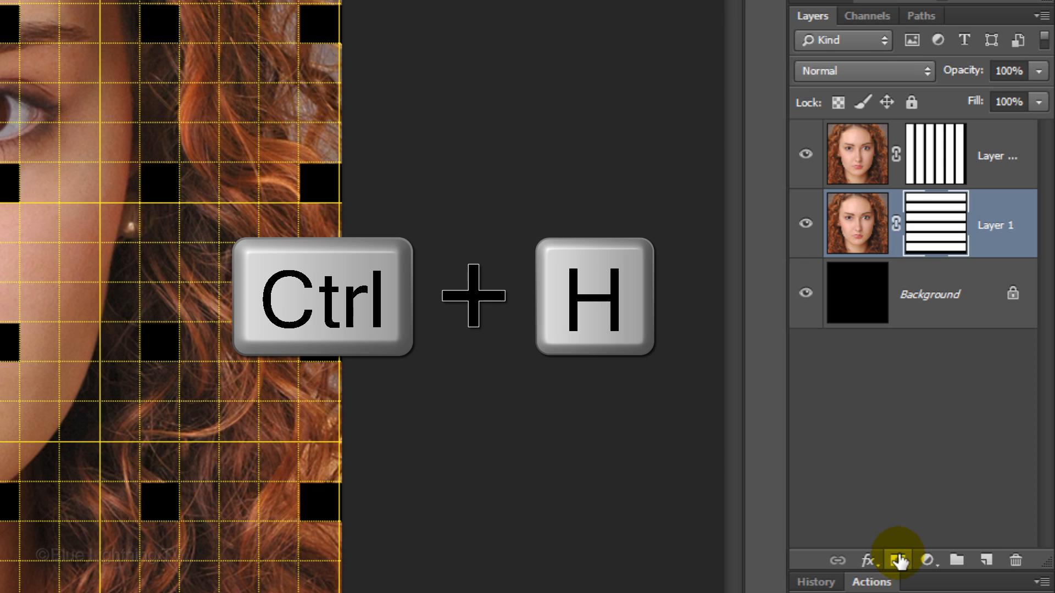
pyautogui.press('ctrl+h')
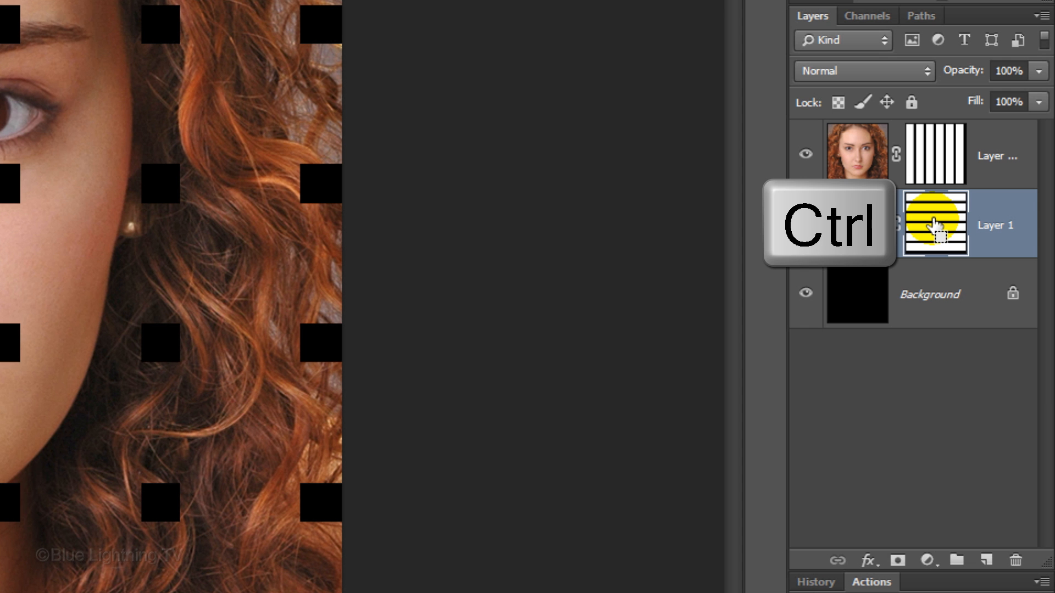
pyautogui.click(934, 223)
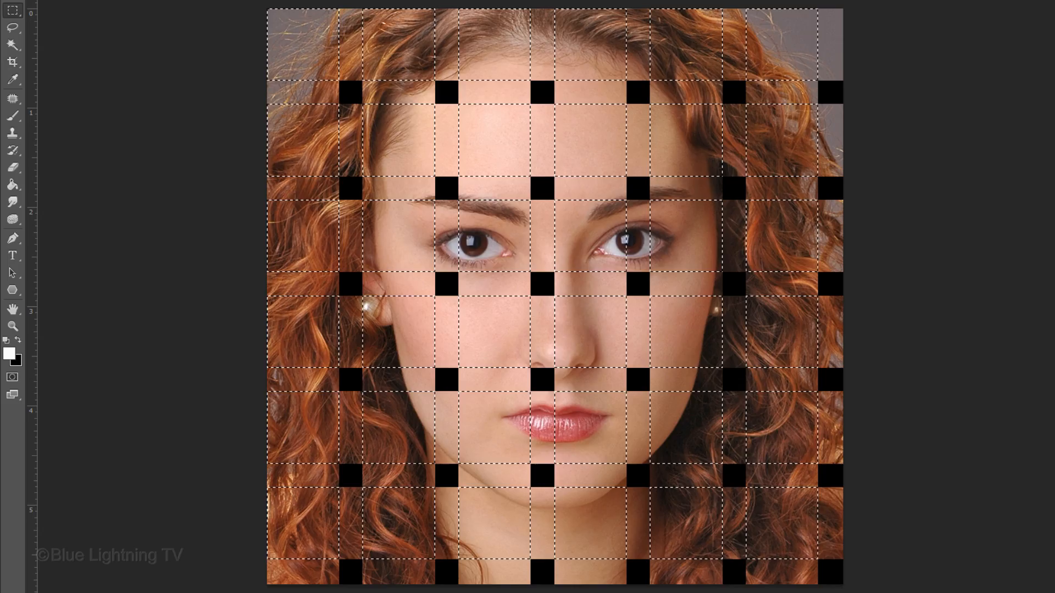
pyautogui.click(344, 16)
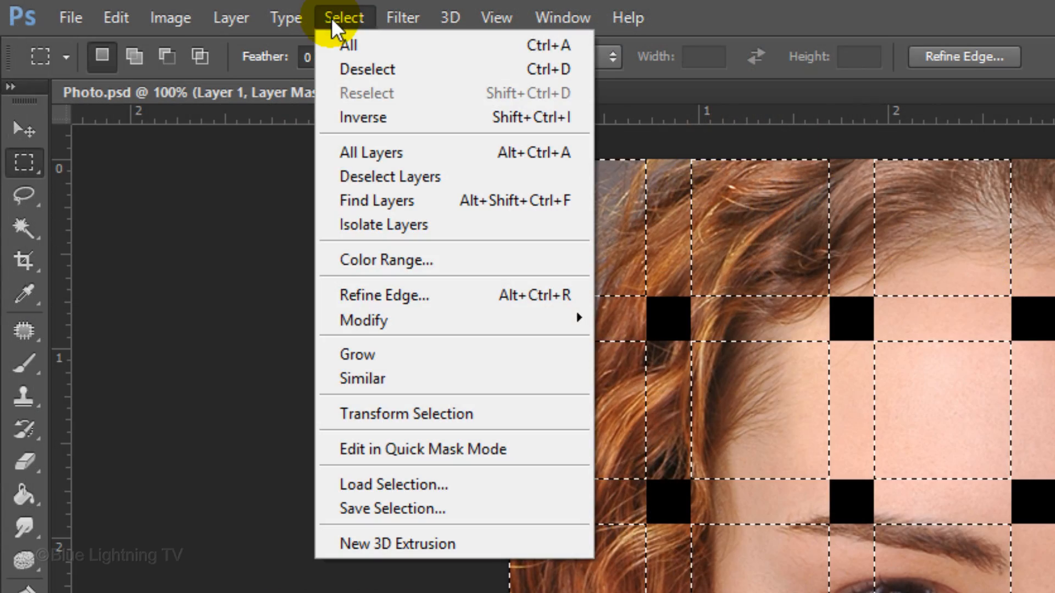
pyautogui.moveTo(392, 508)
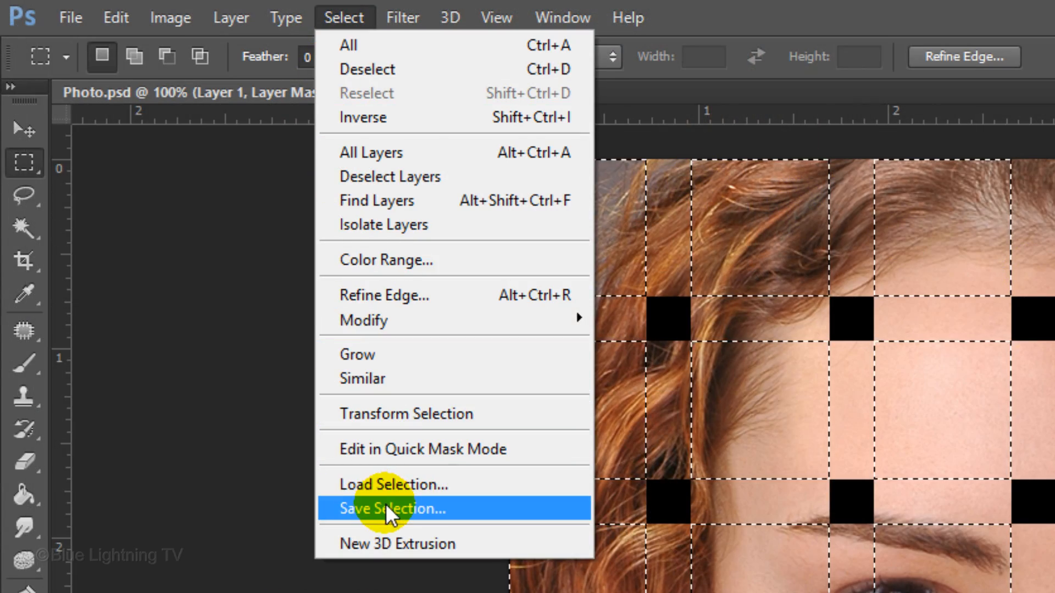
# Step: Save the overlapping-squares selection as a new channel
pyautogui.click(393, 509)
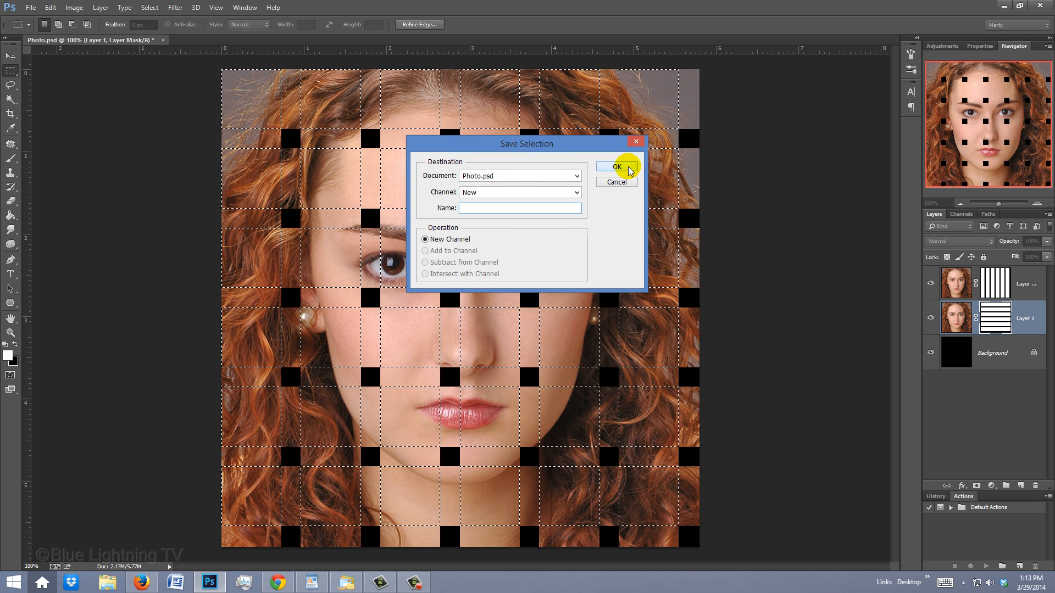
pyautogui.click(615, 166)
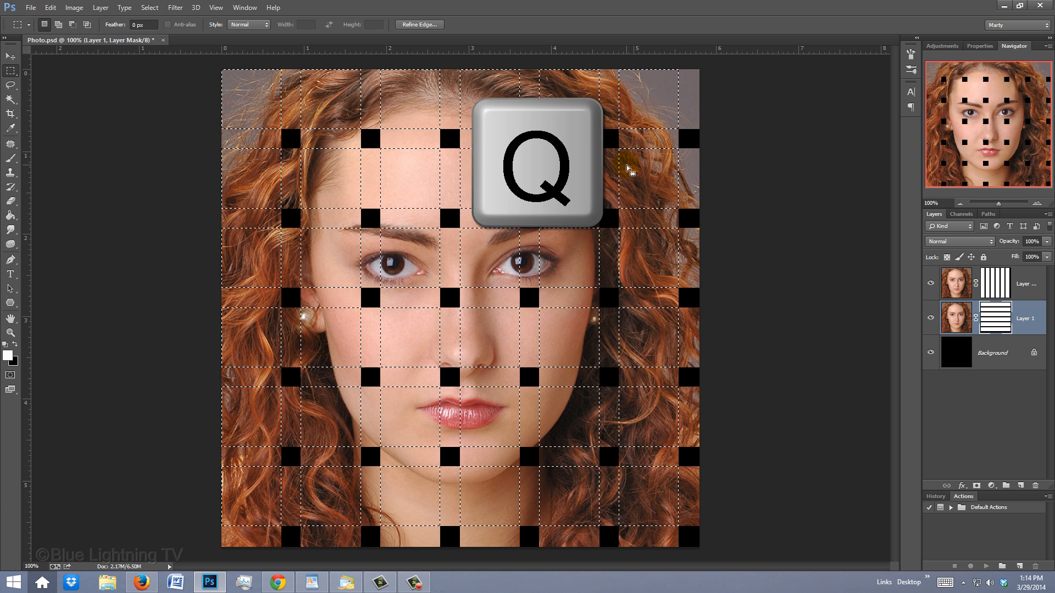
# Step: Enter Quick Mask mode and switch to the Paint Bucket from the Gradient flyout
pyautogui.press('q')
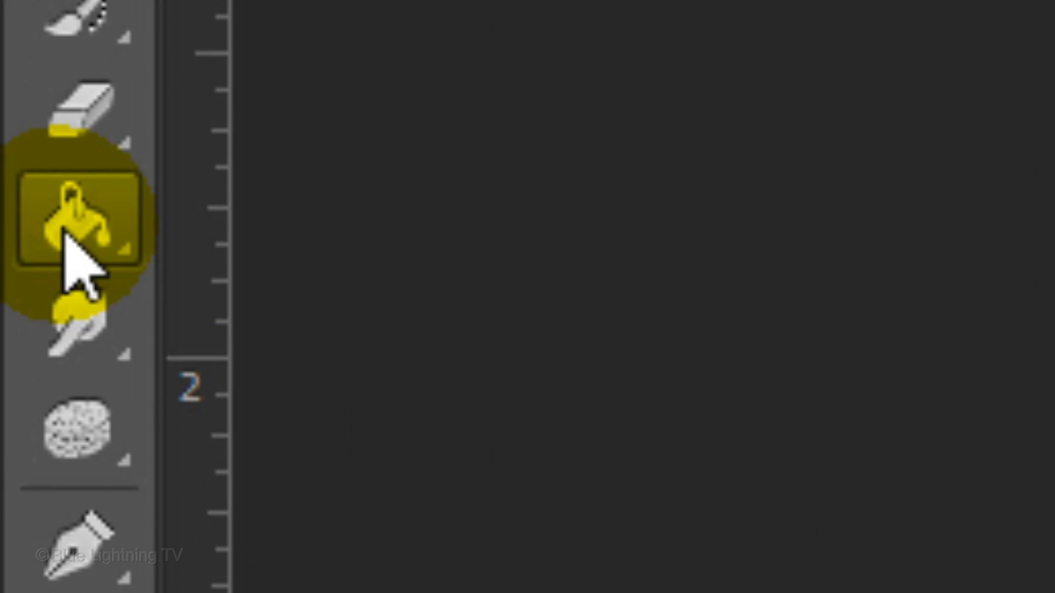
pyautogui.click(77, 228)
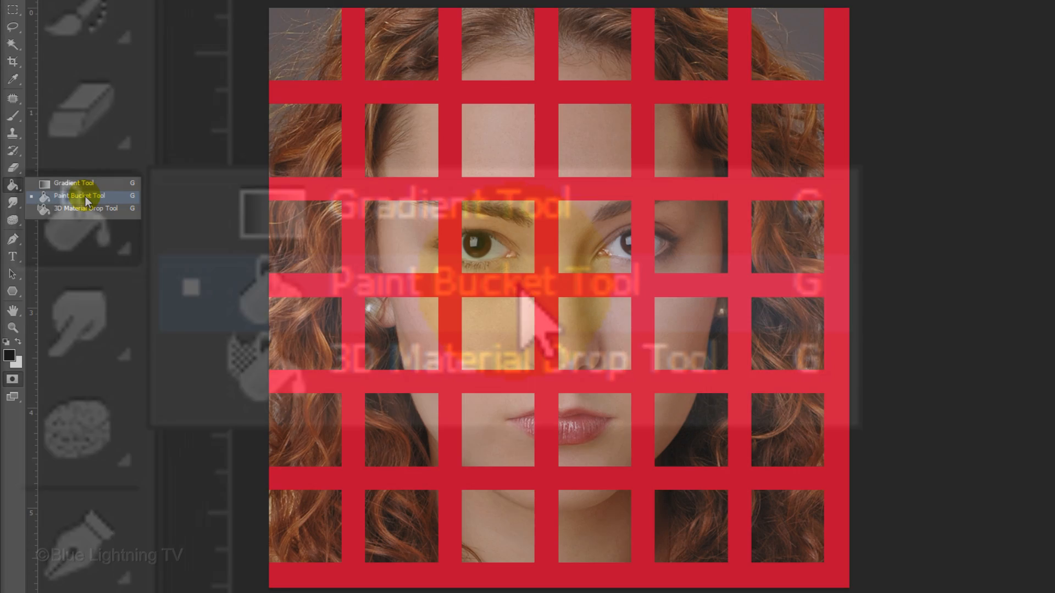
pyautogui.click(79, 195)
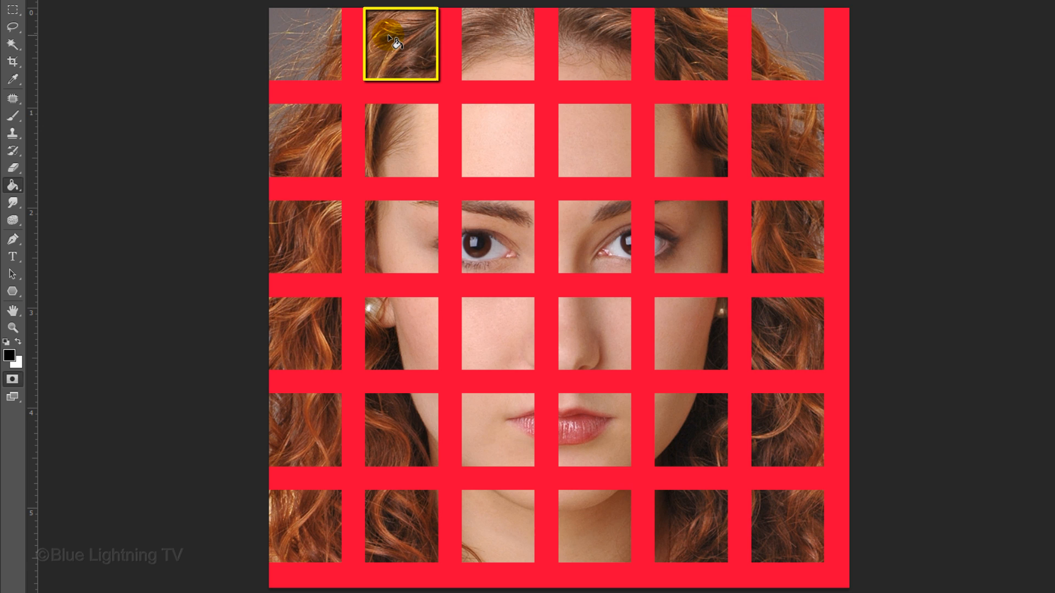
# Step: Fill alternating squares red so only a checkerboard of squares stays selected
pyautogui.click(400, 43)
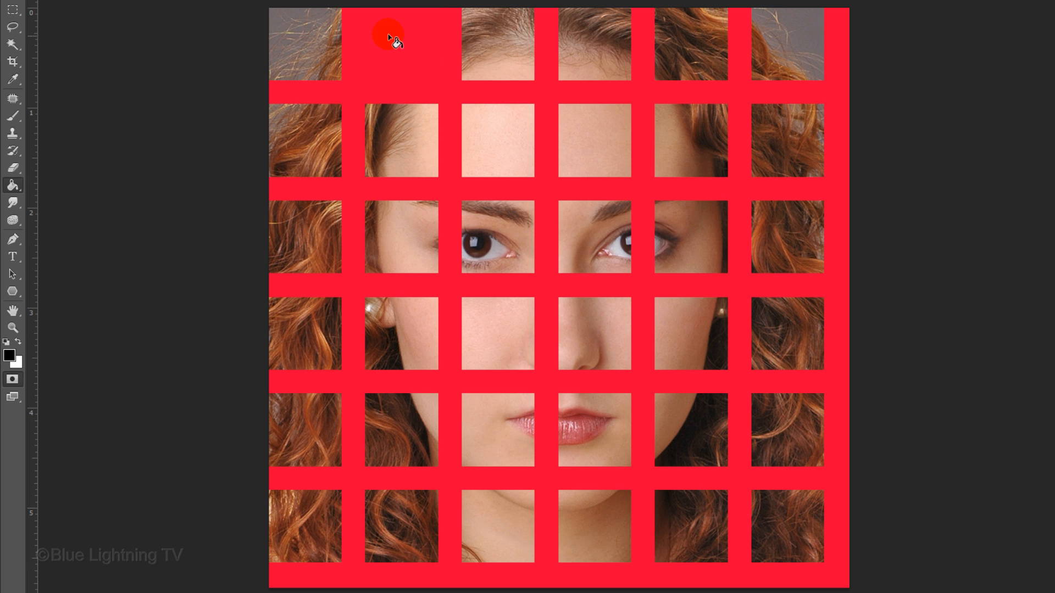
pyautogui.click(595, 46)
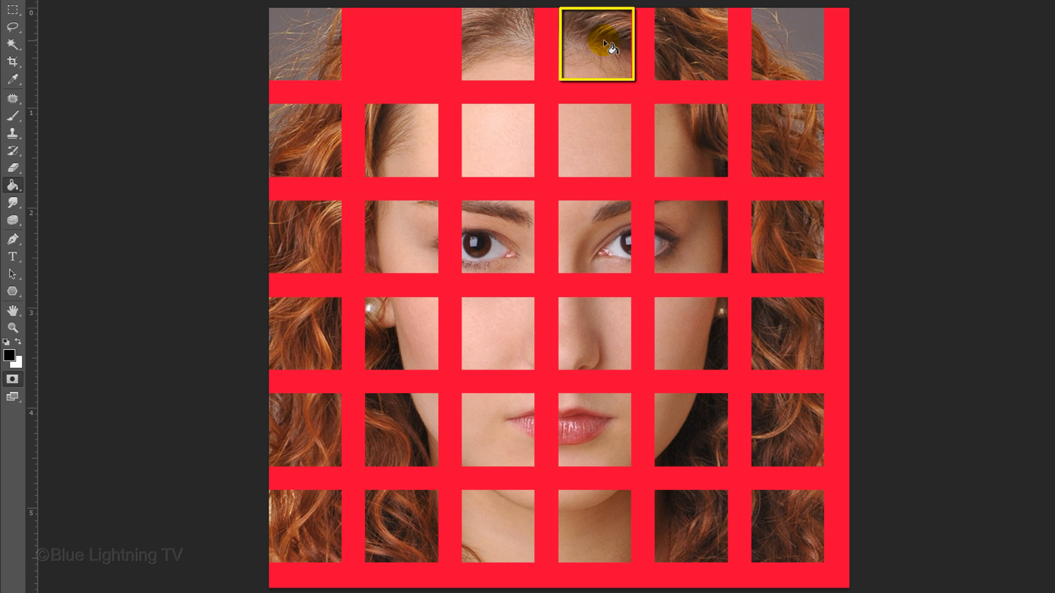
pyautogui.click(596, 46)
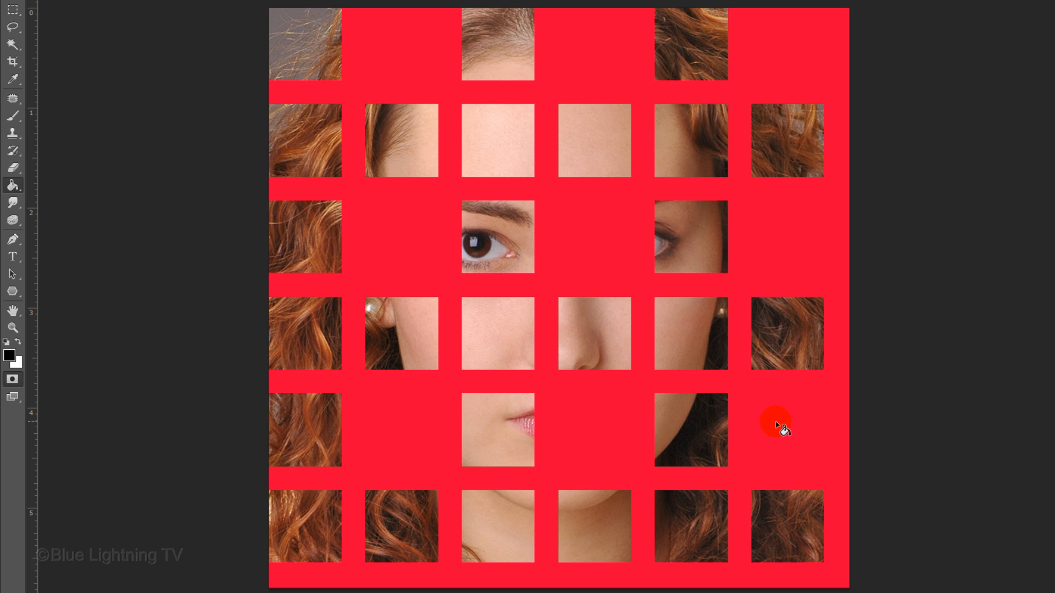
pyautogui.click(304, 139)
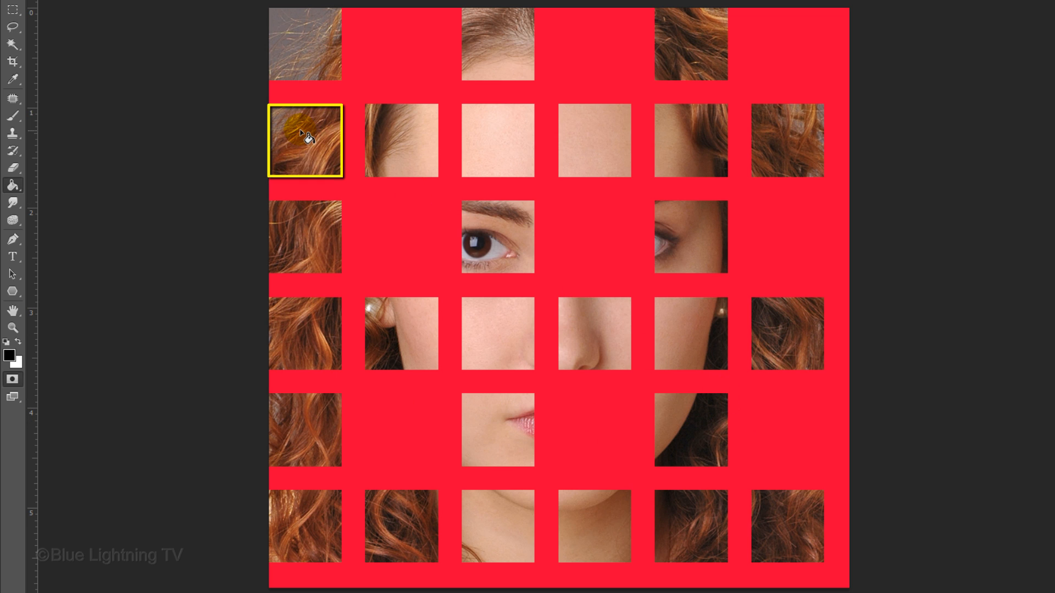
pyautogui.click(304, 140)
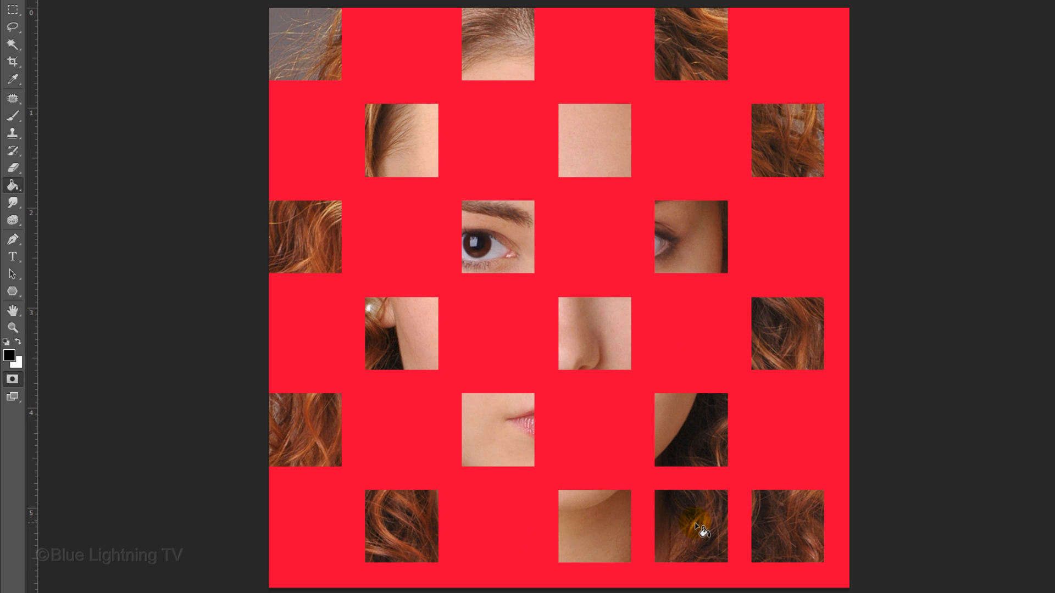
pyautogui.click(689, 526)
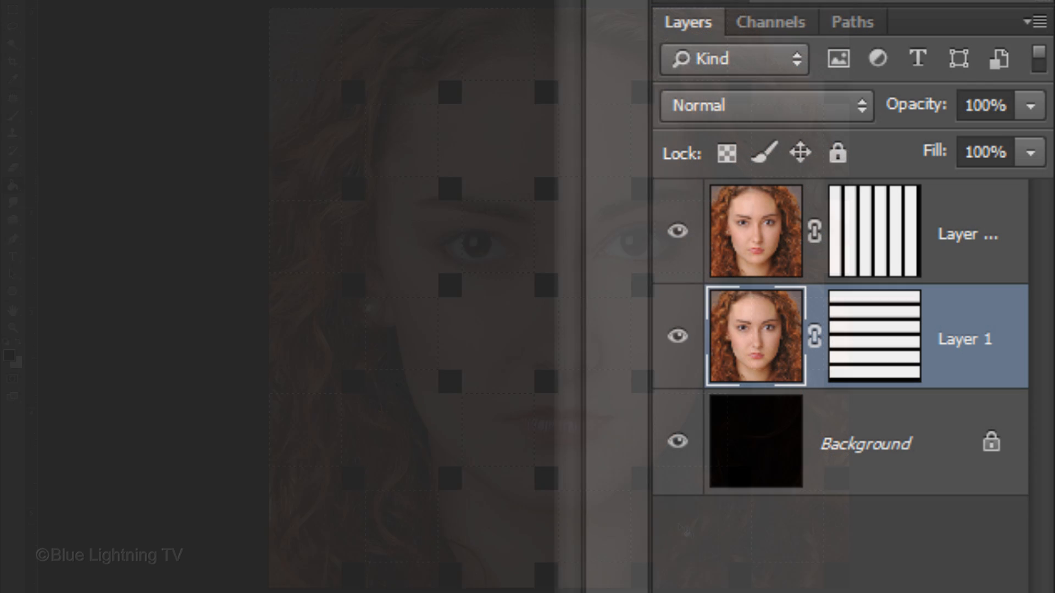
# Step: Copy the selected squares onto a new Layer 2 (Ctrl+J) and make the top strip layer active
pyautogui.press('Ctrl+j')
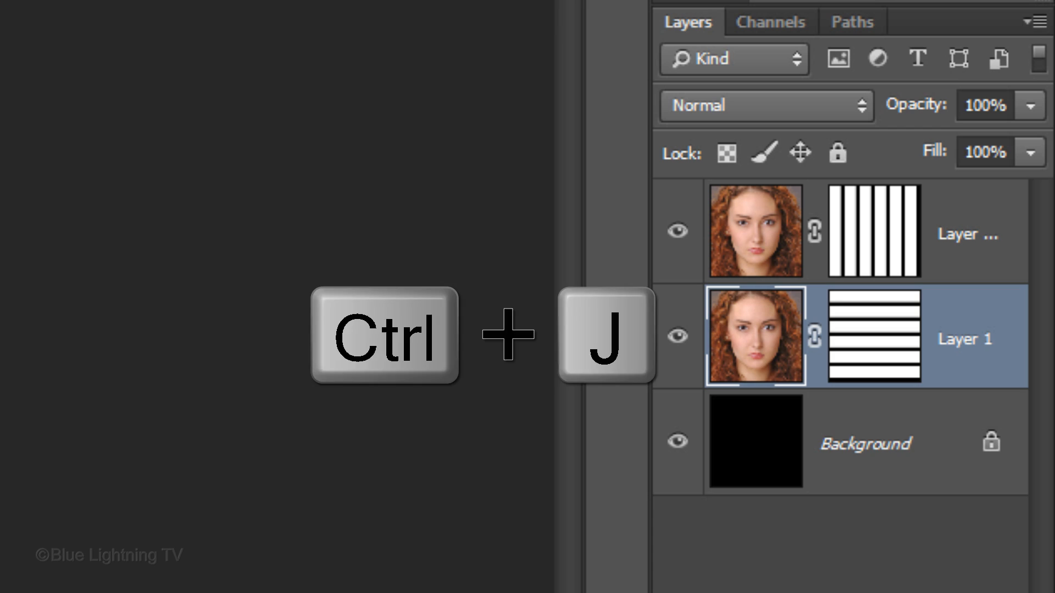
pyautogui.press('ctrl+j')
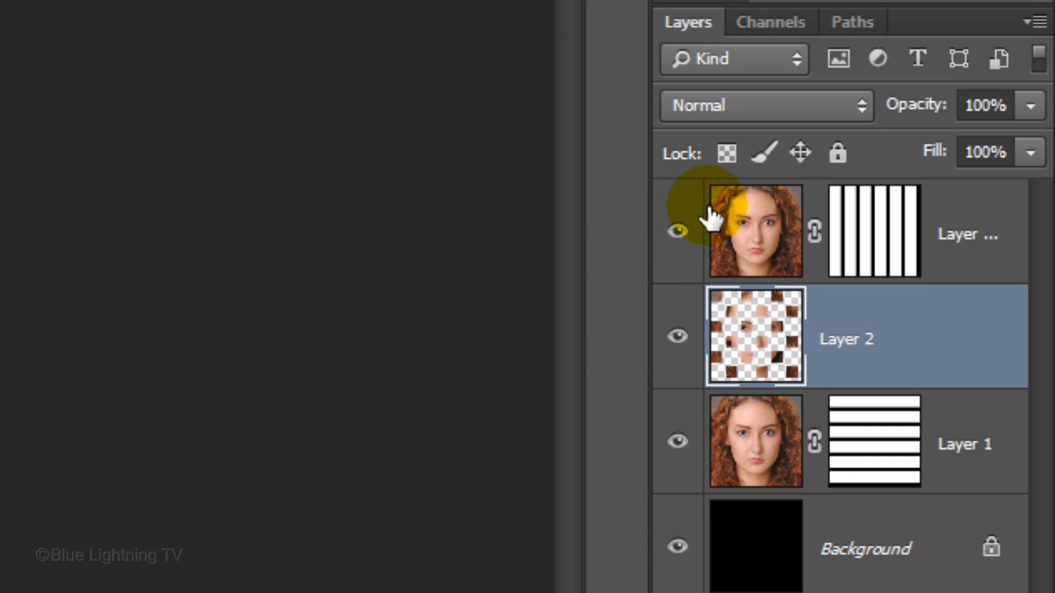
pyautogui.click(755, 232)
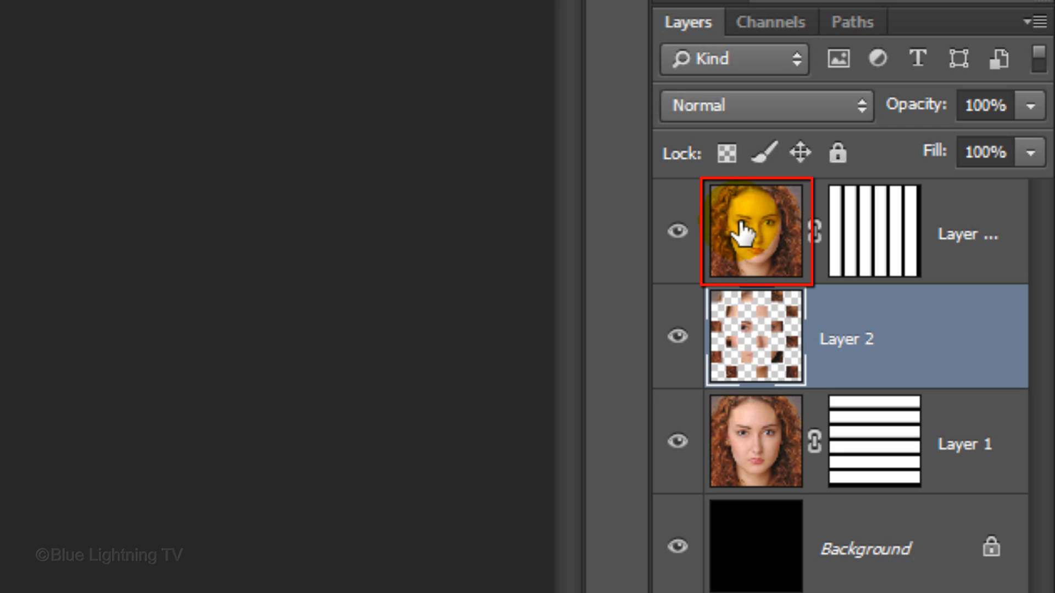
pyautogui.click(755, 232)
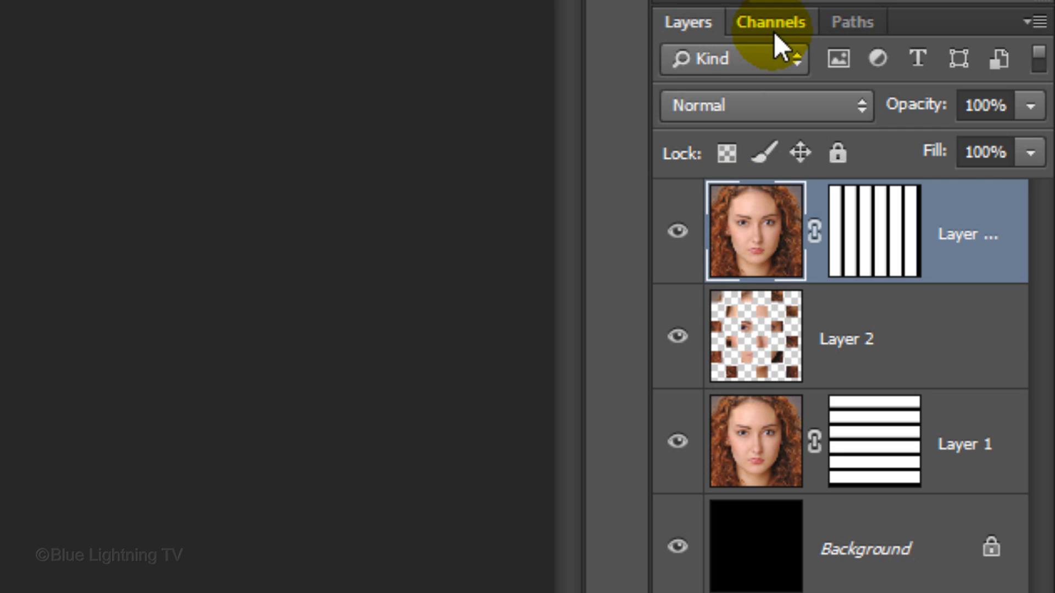
# Step: Load the saved Alpha 1 grid channel back as a selection from the Channels panel
pyautogui.click(770, 21)
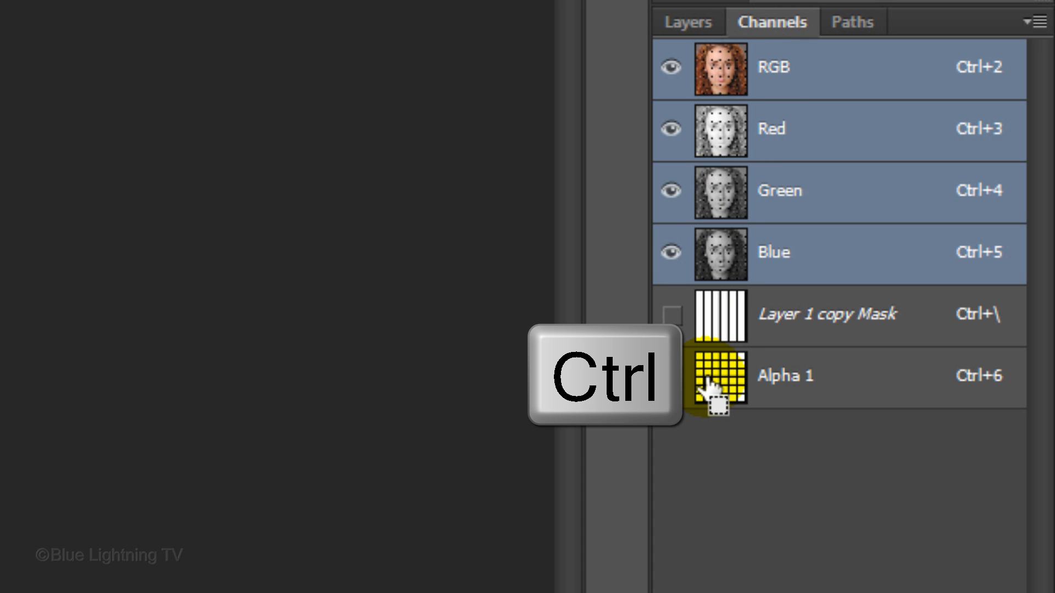
pyautogui.click(719, 377)
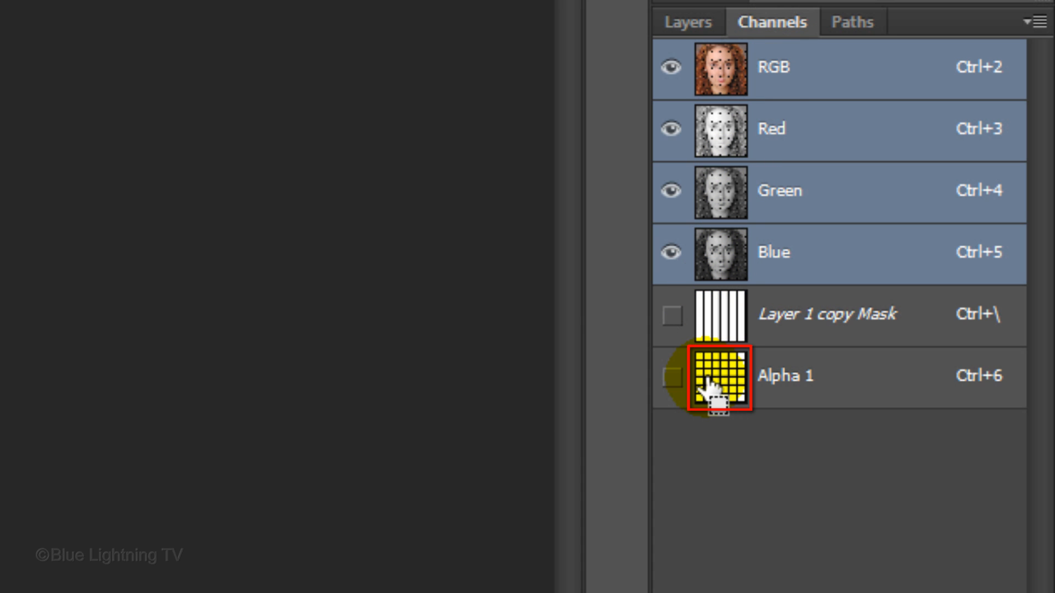
pyautogui.click(718, 376)
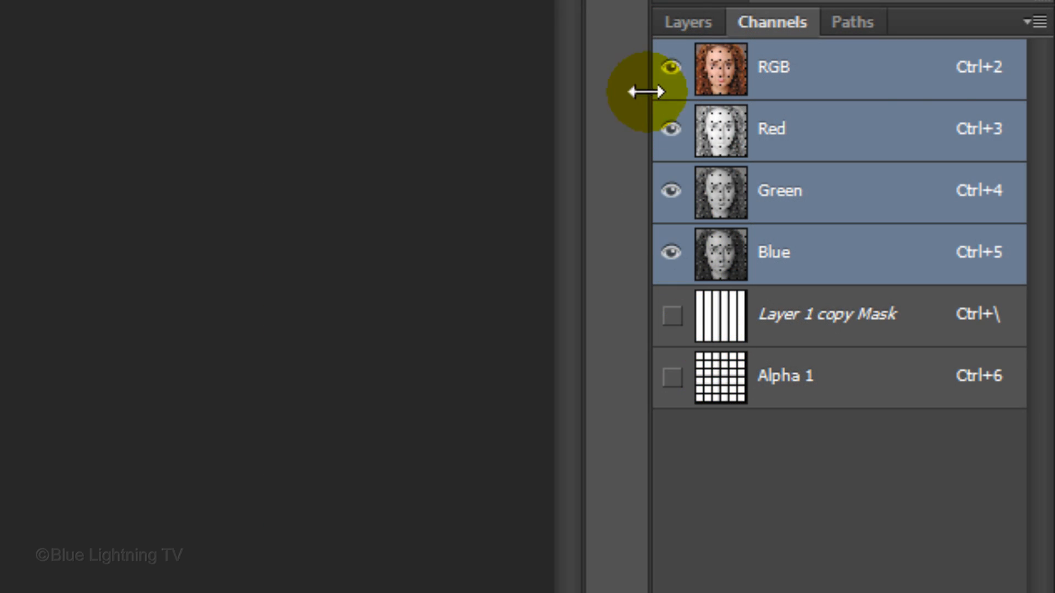
pyautogui.click(687, 22)
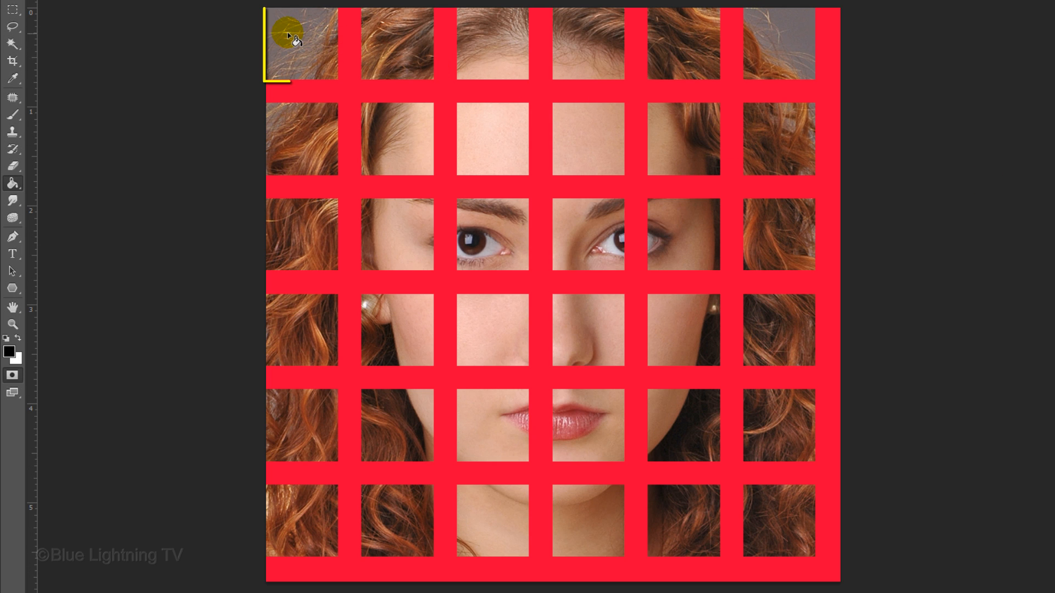
# Step: In Quick Mask, fill alternating grid squares with the Paint Bucket, leaving a checkerboard selection
pyautogui.click(301, 44)
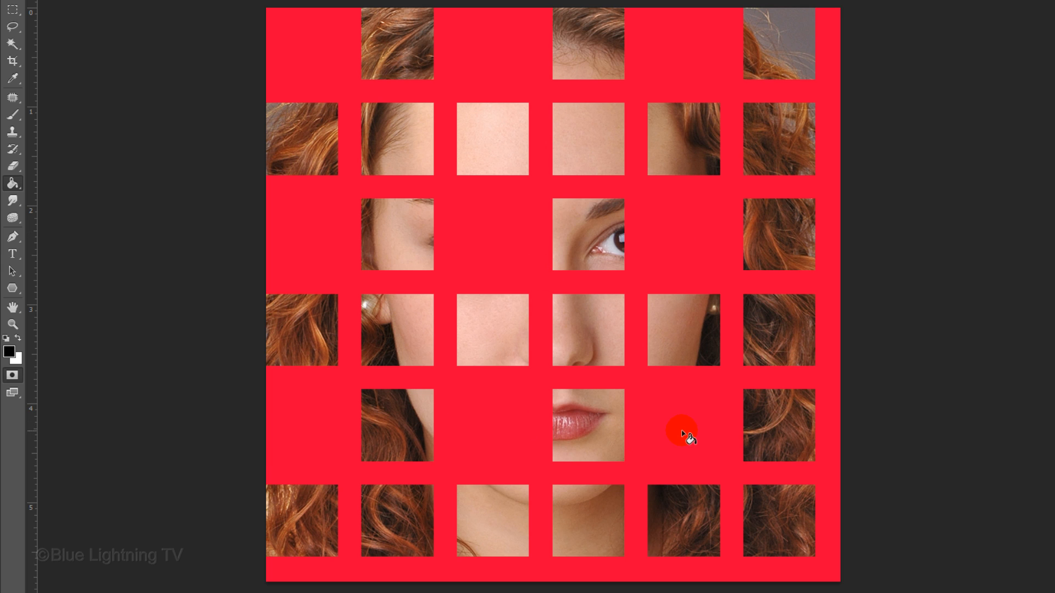
pyautogui.click(397, 139)
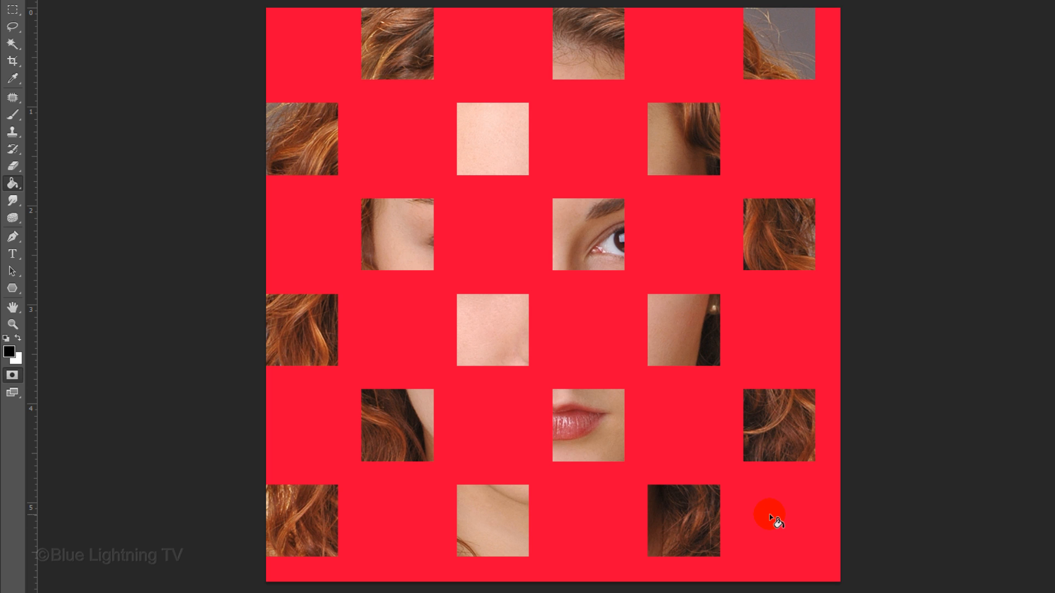
pyautogui.press('q')
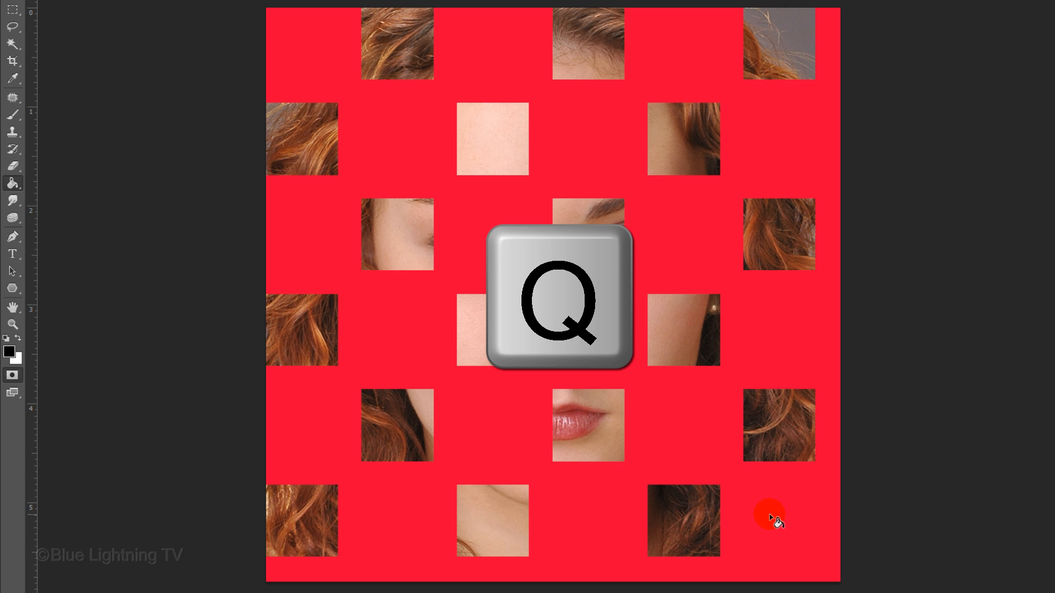
pyautogui.press('q')
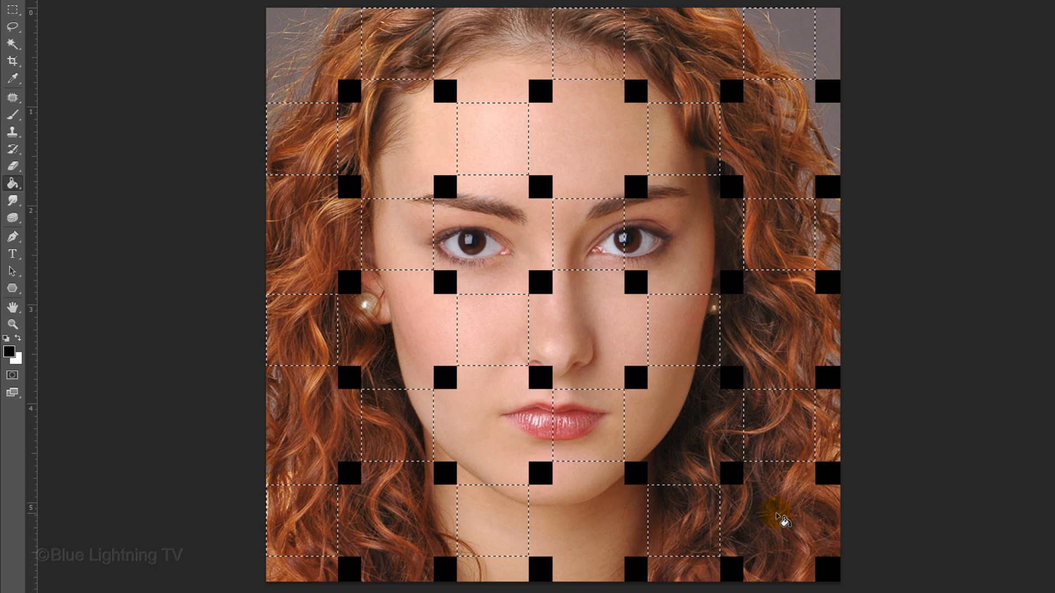
# Step: Copy the checkerboard squares of the vertical-strip layer onto a new Layer 3 with Ctrl+J
pyautogui.press('ctrl+j')
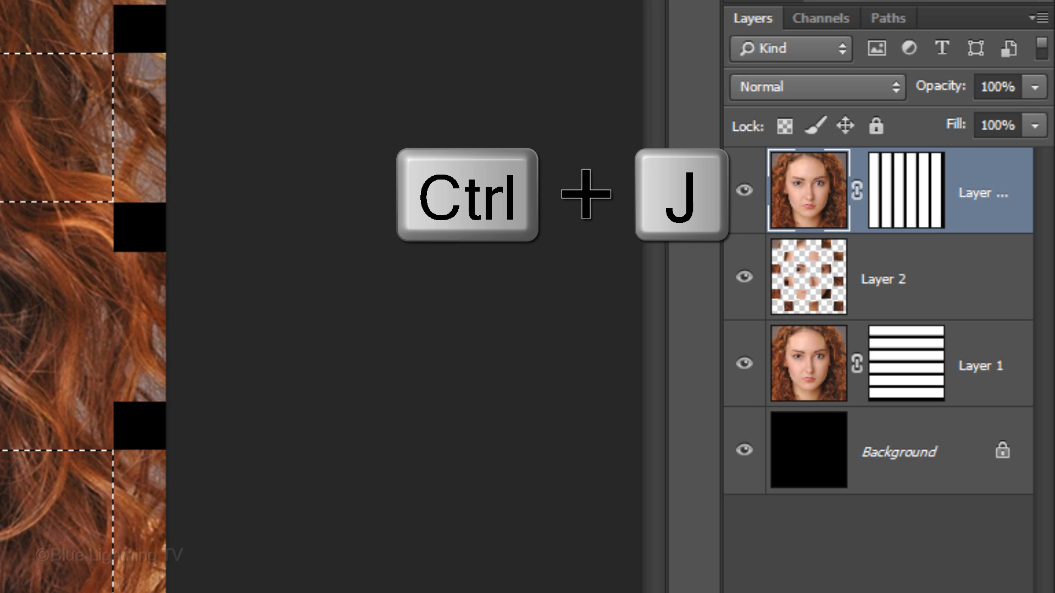
pyautogui.press('ctrl+j')
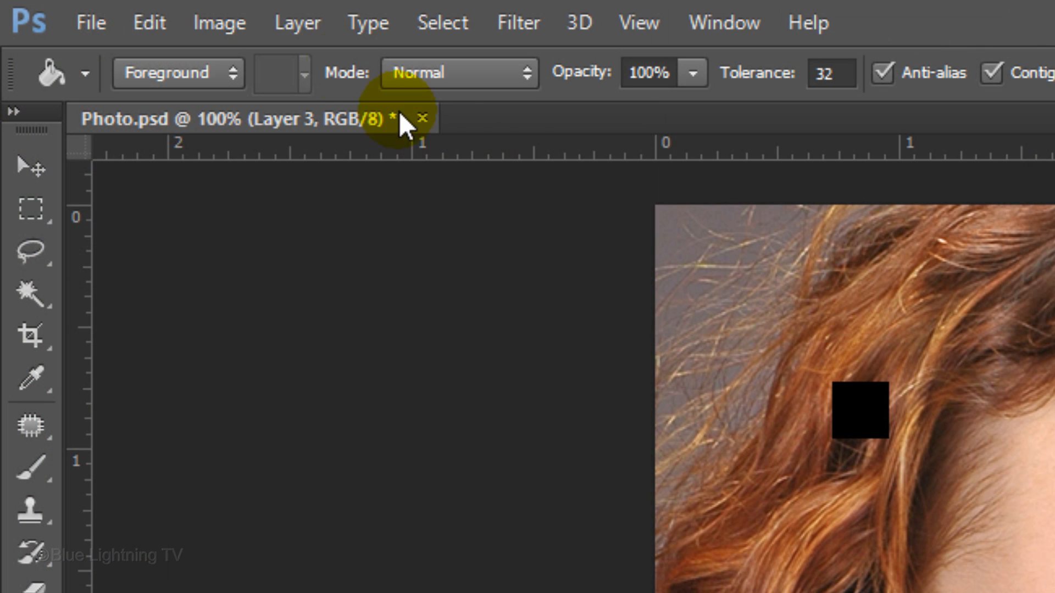
# Step: Create clipping masks so Layer 3 clips to the vertical-strip layer and Layer 2 clips to Layer 1
pyautogui.click(297, 22)
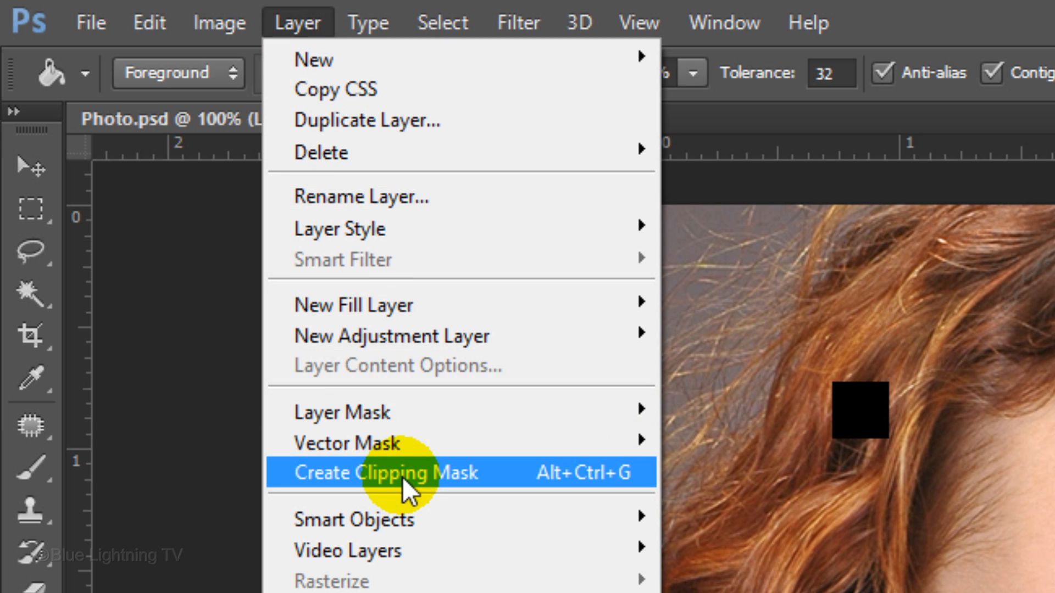
pyautogui.click(386, 472)
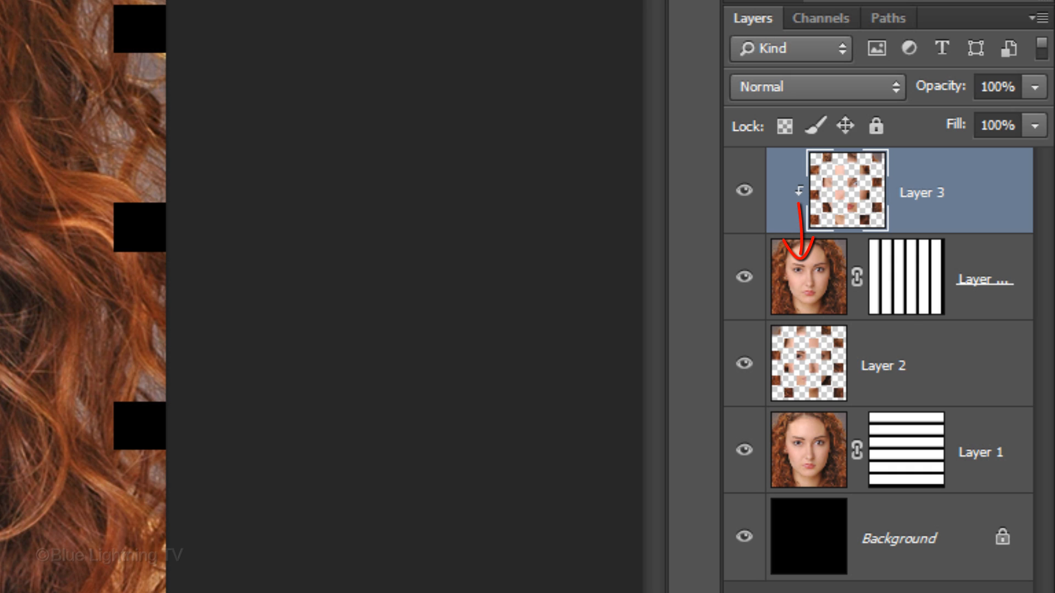
pyautogui.click(808, 364)
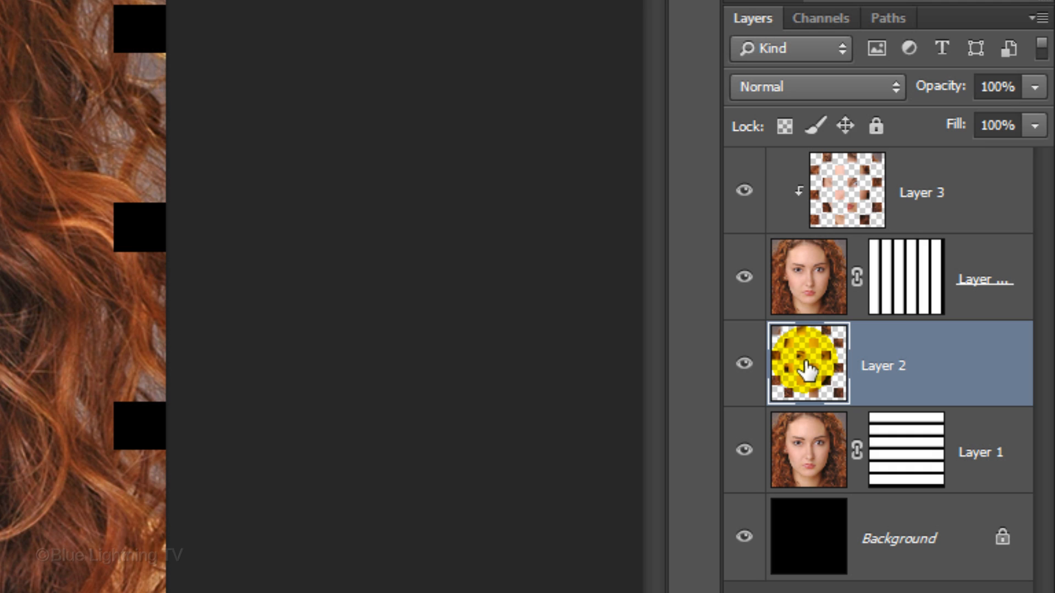
pyautogui.press('ctrl+alt+g')
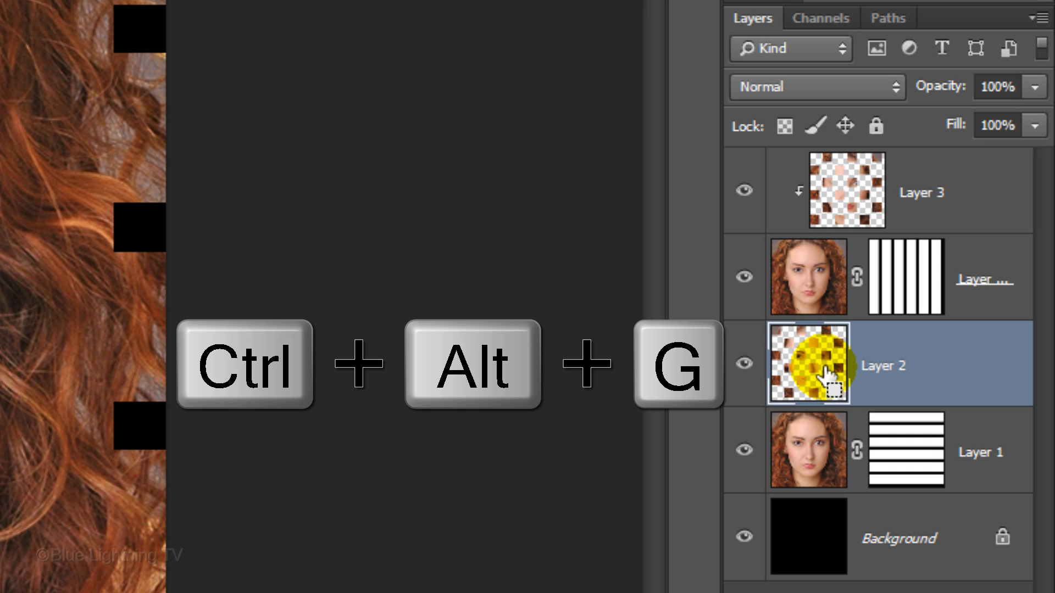
pyautogui.press('ctrl+alt+g')
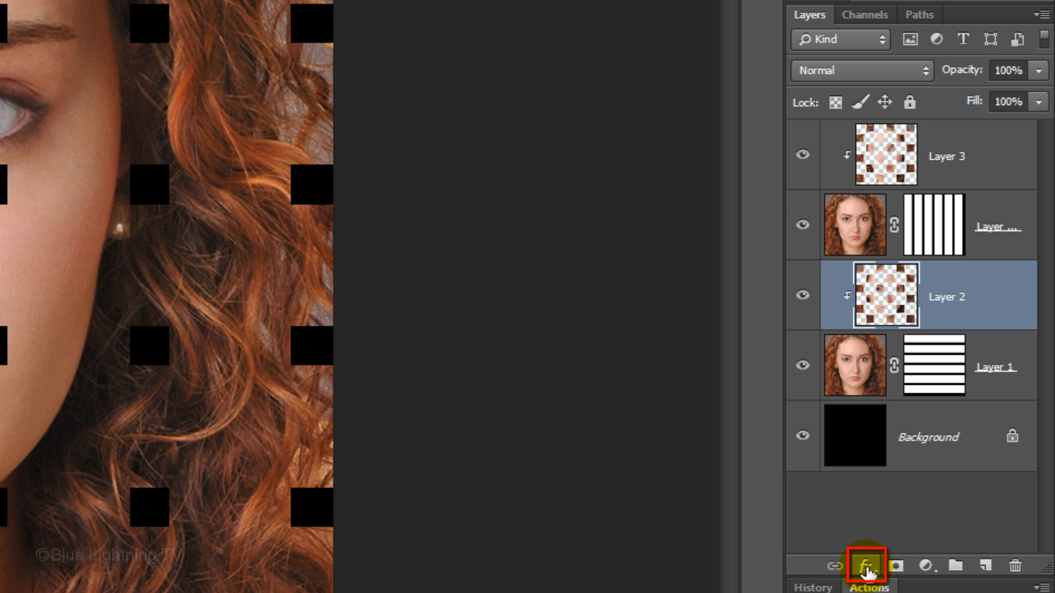
# Step: Add a black Outer Glow in Multiply mode, 50% opacity and 40 px size, to Layer 2
pyautogui.click(866, 564)
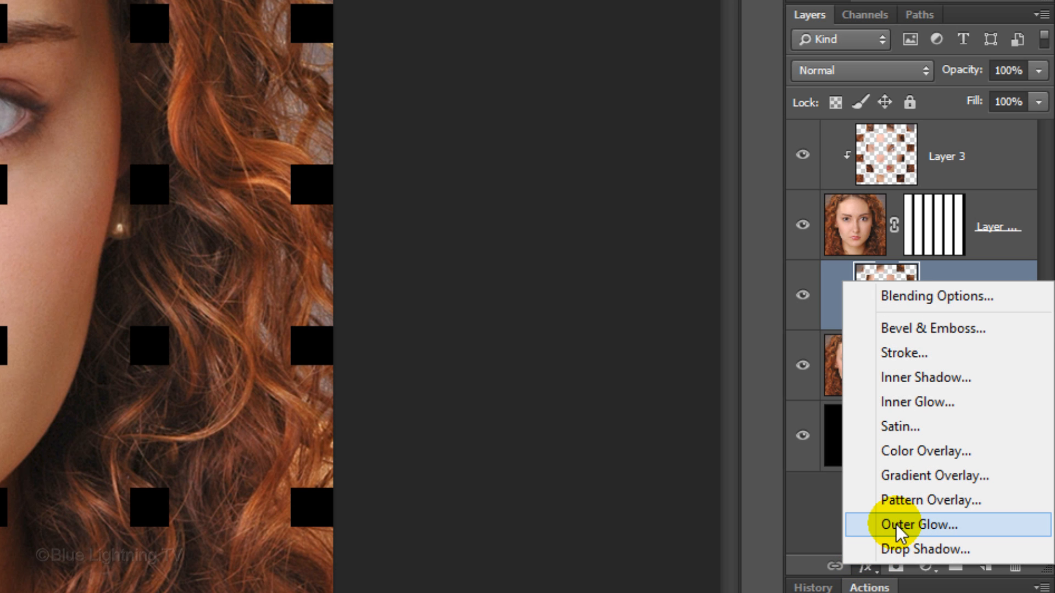
pyautogui.click(916, 526)
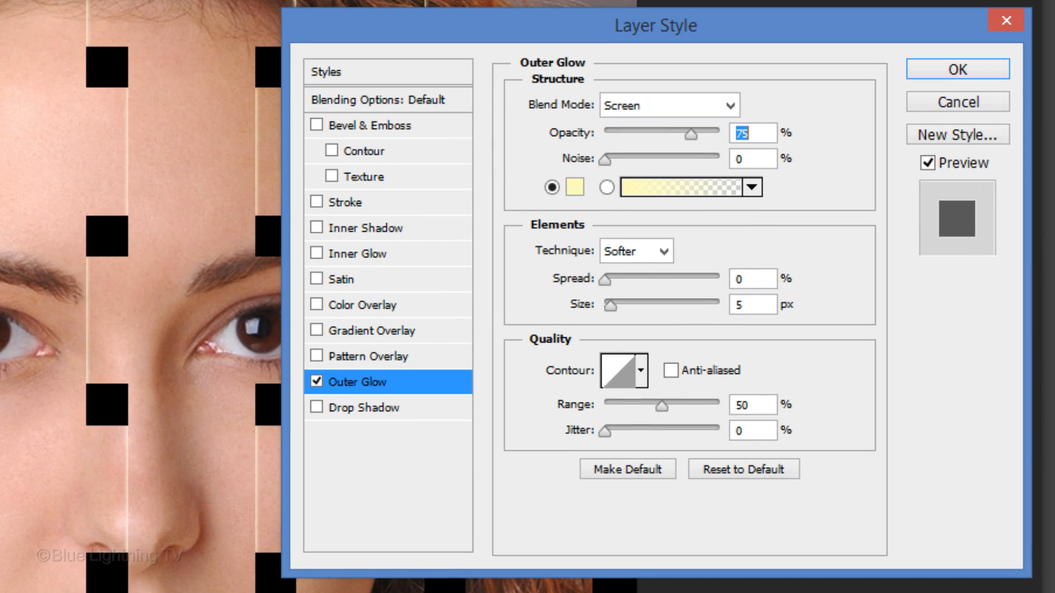
pyautogui.click(574, 193)
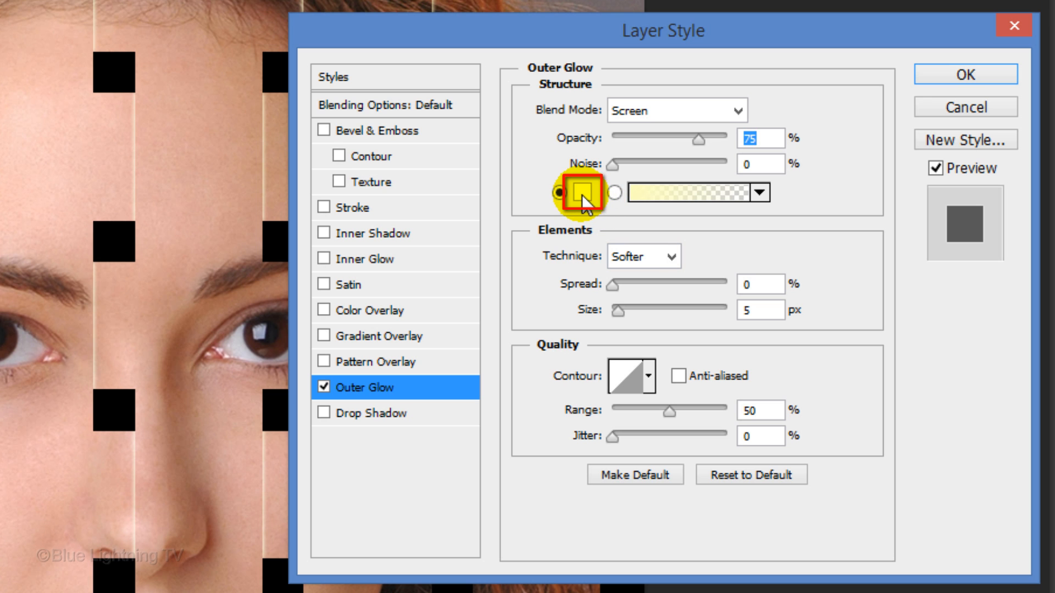
pyautogui.click(586, 193)
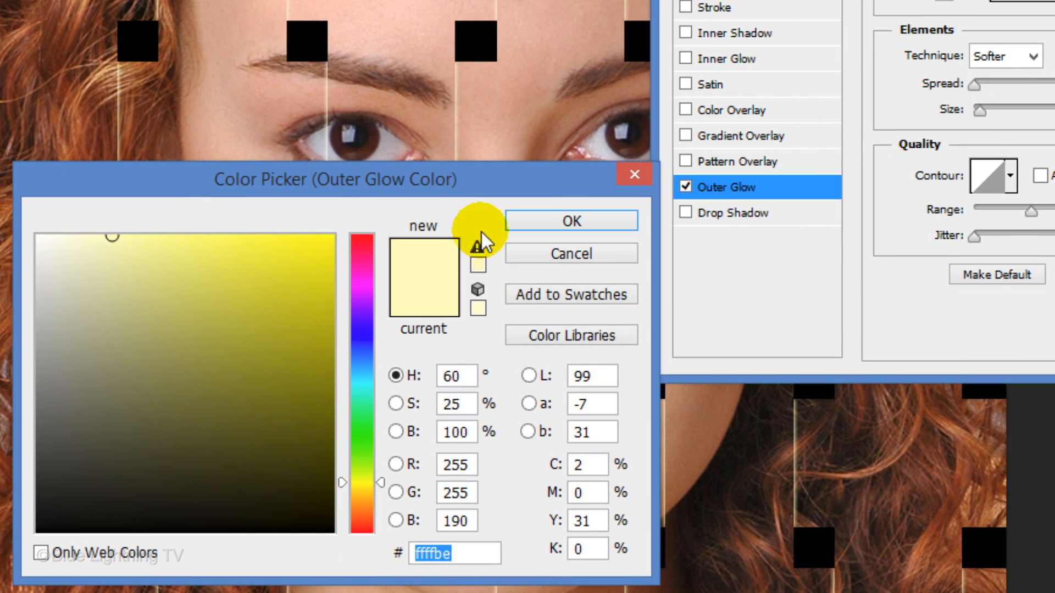
pyautogui.click(290, 379)
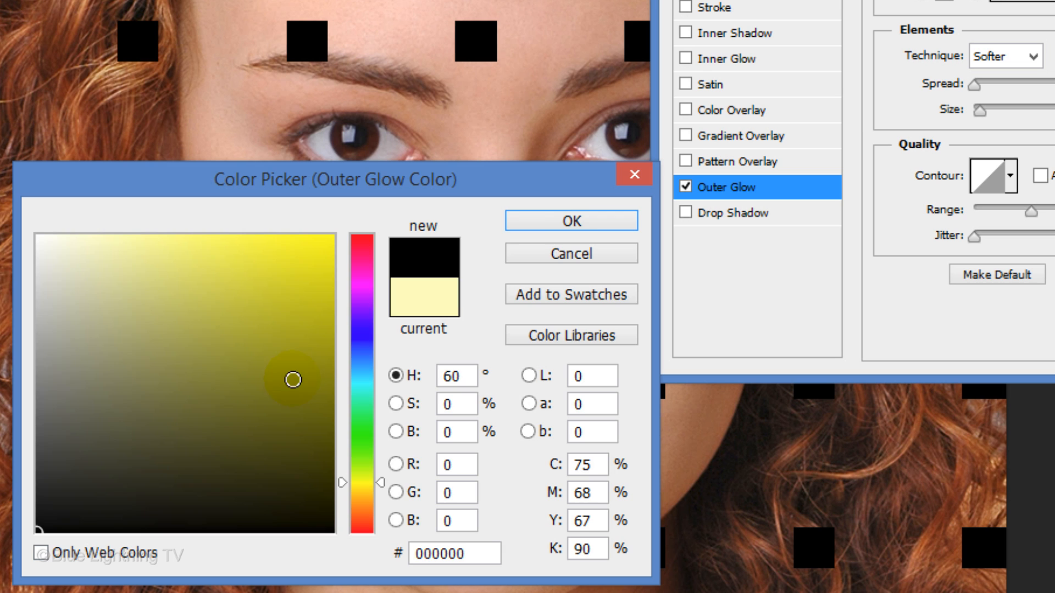
pyautogui.click(570, 220)
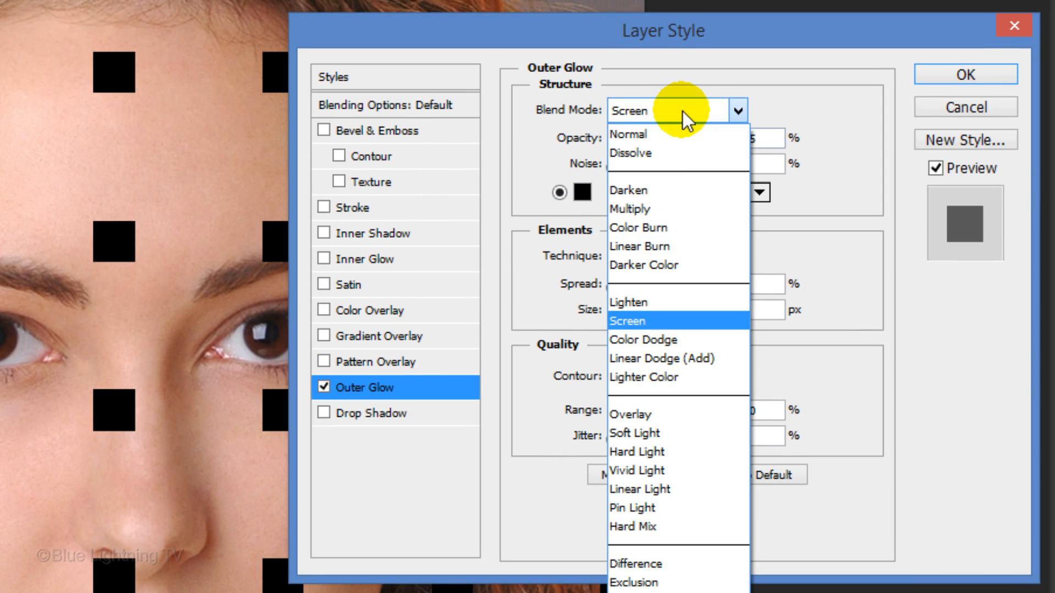
pyautogui.click(629, 209)
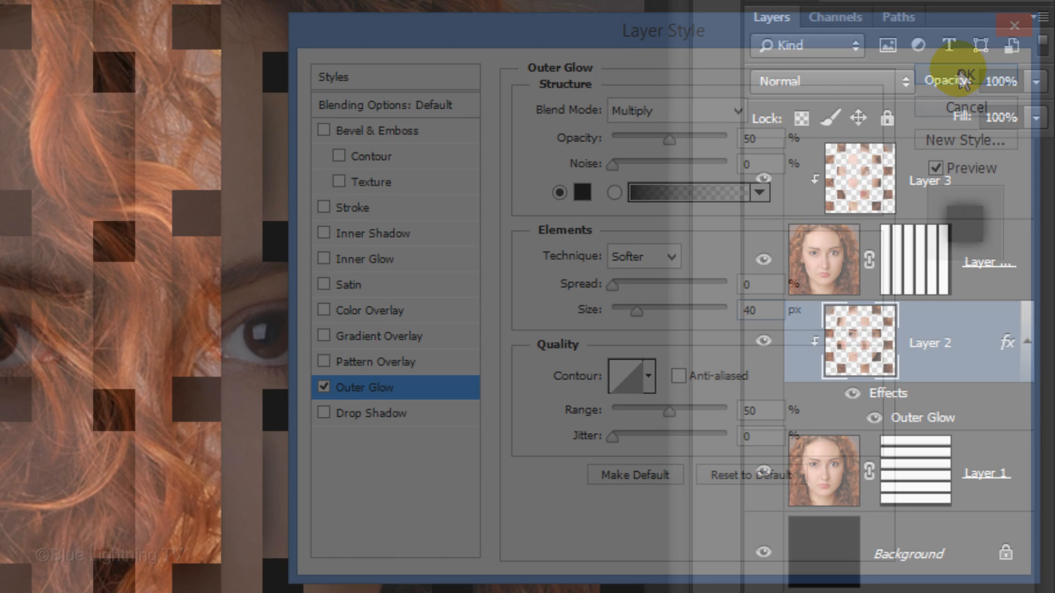
pyautogui.click(962, 72)
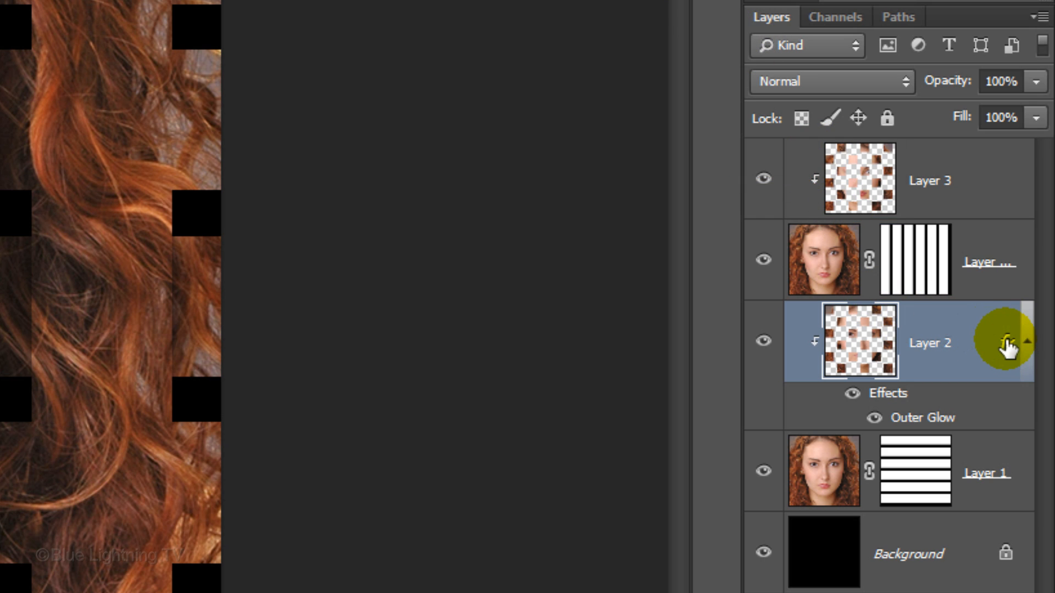
# Step: Alt-drag the Outer Glow onto Layer 3, then stamp visible layers into a new Layer 4
pyautogui.press('alt')
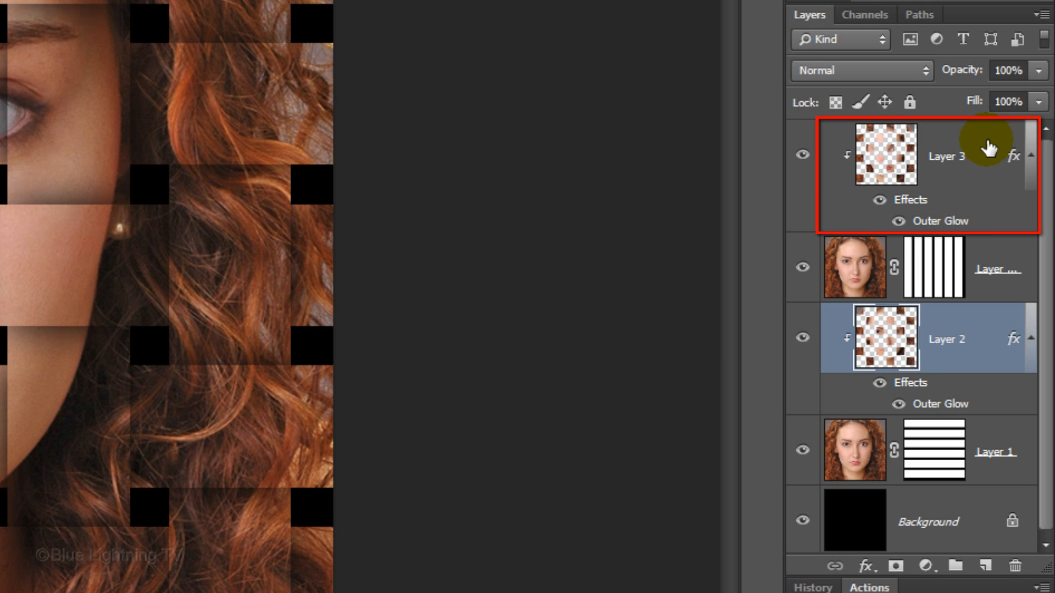
pyautogui.press('ctrl+shift+alt+e')
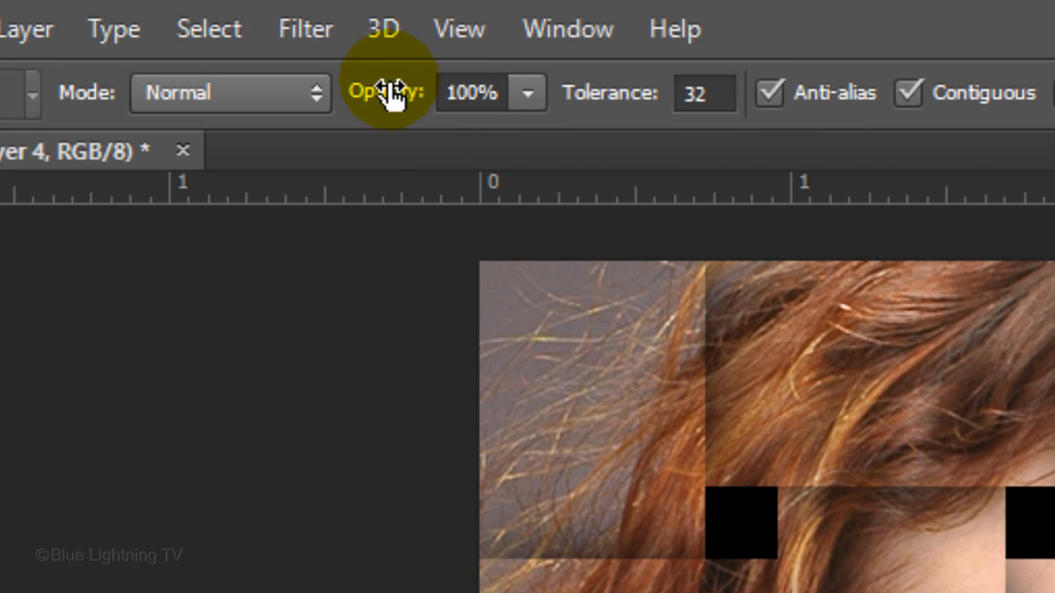
# Step: Open Filter Gallery on Layer 4 showing the Texture group's Texturizer with Burlap
pyautogui.click(304, 29)
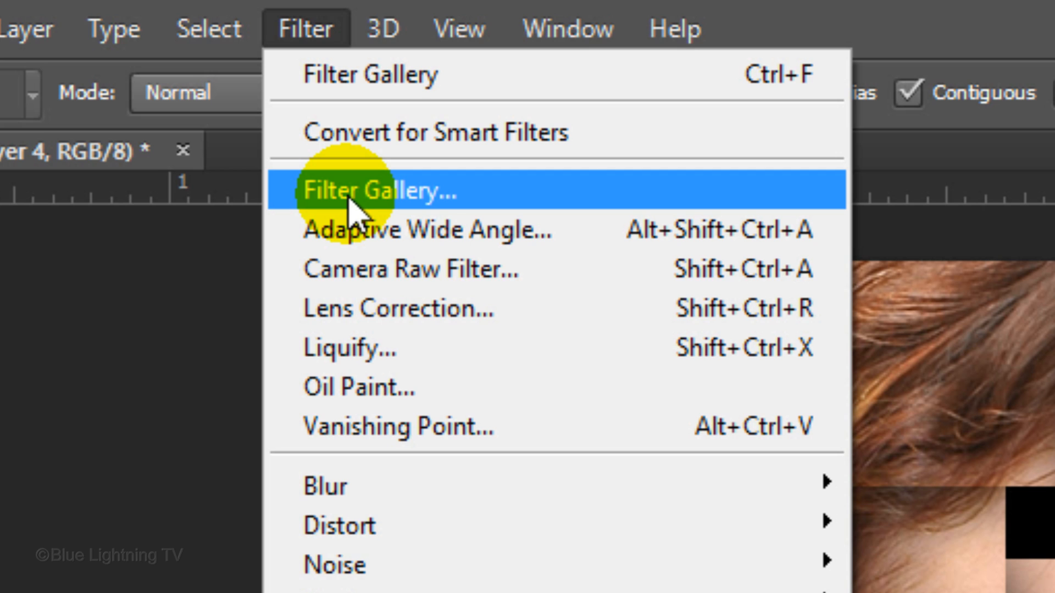
pyautogui.click(379, 192)
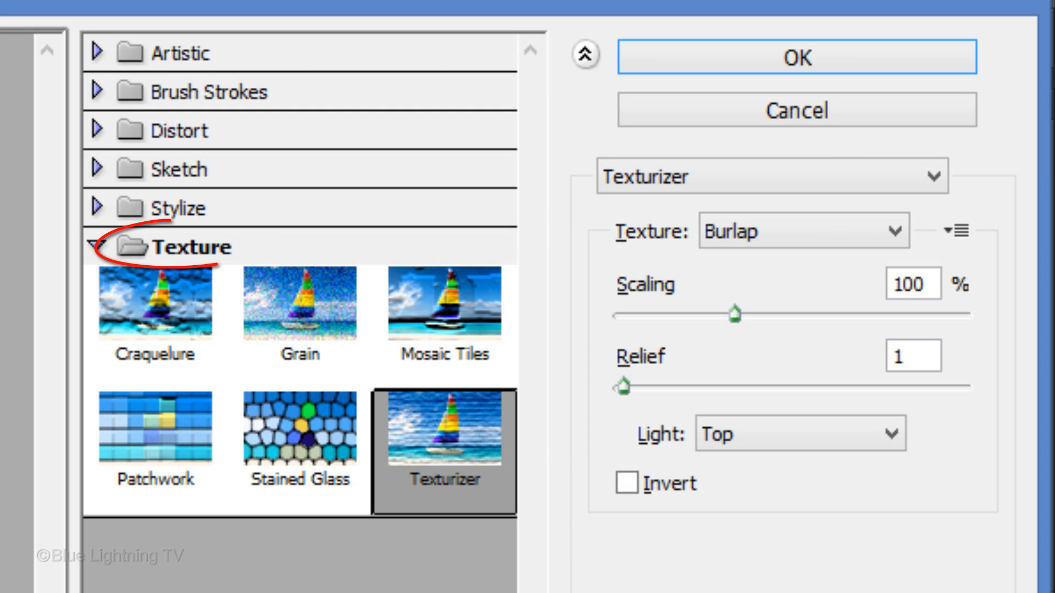